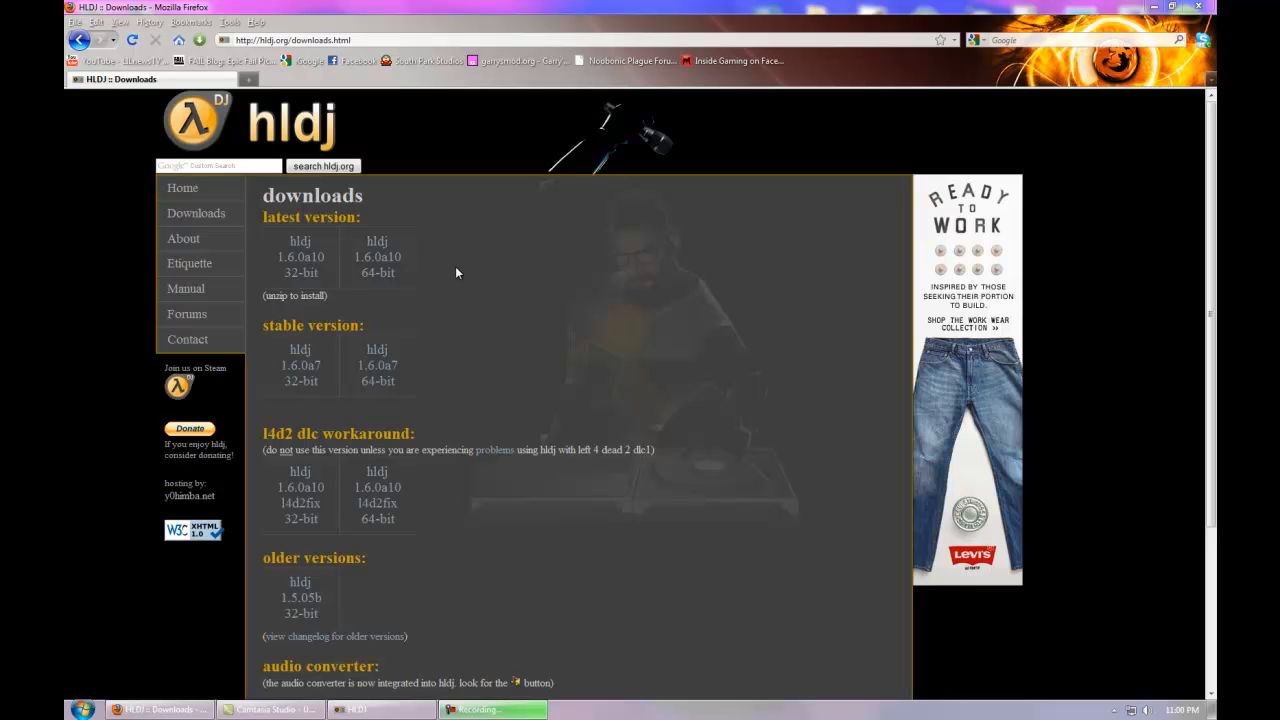
{"action": "mouse_move", "coordinate": [464, 216]}
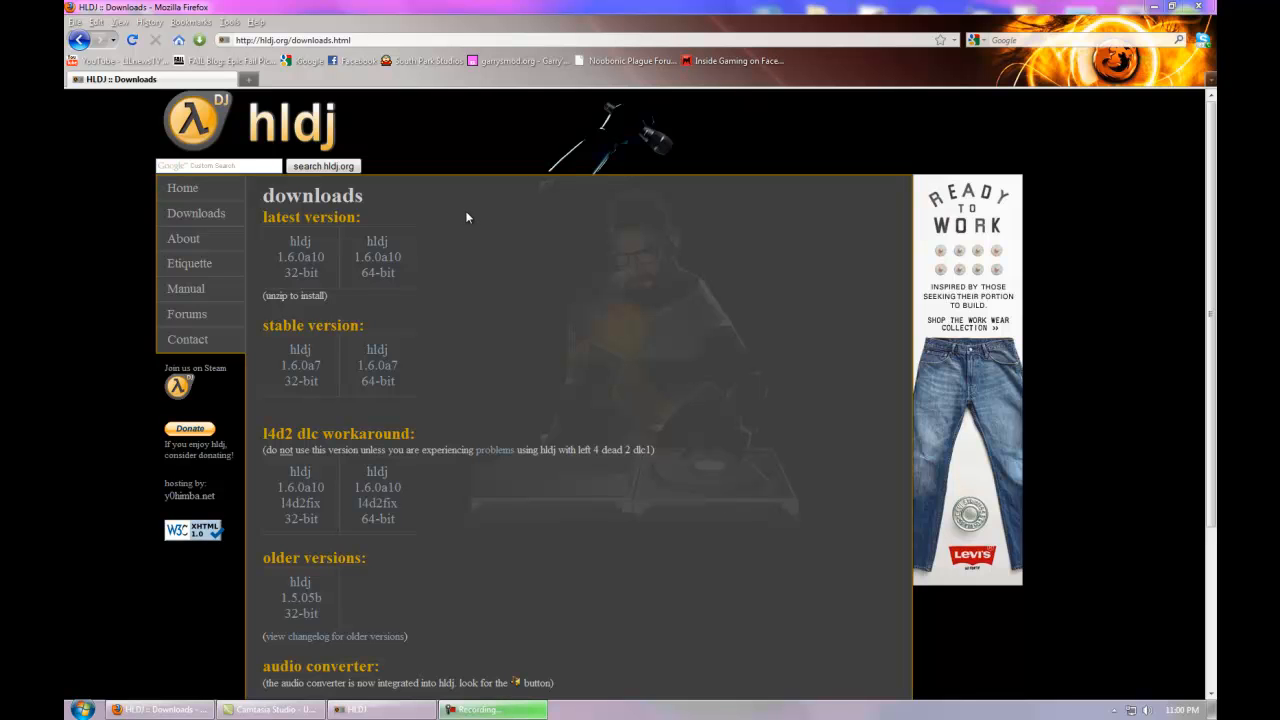
{"action": "mouse_move", "coordinate": [470, 138]}
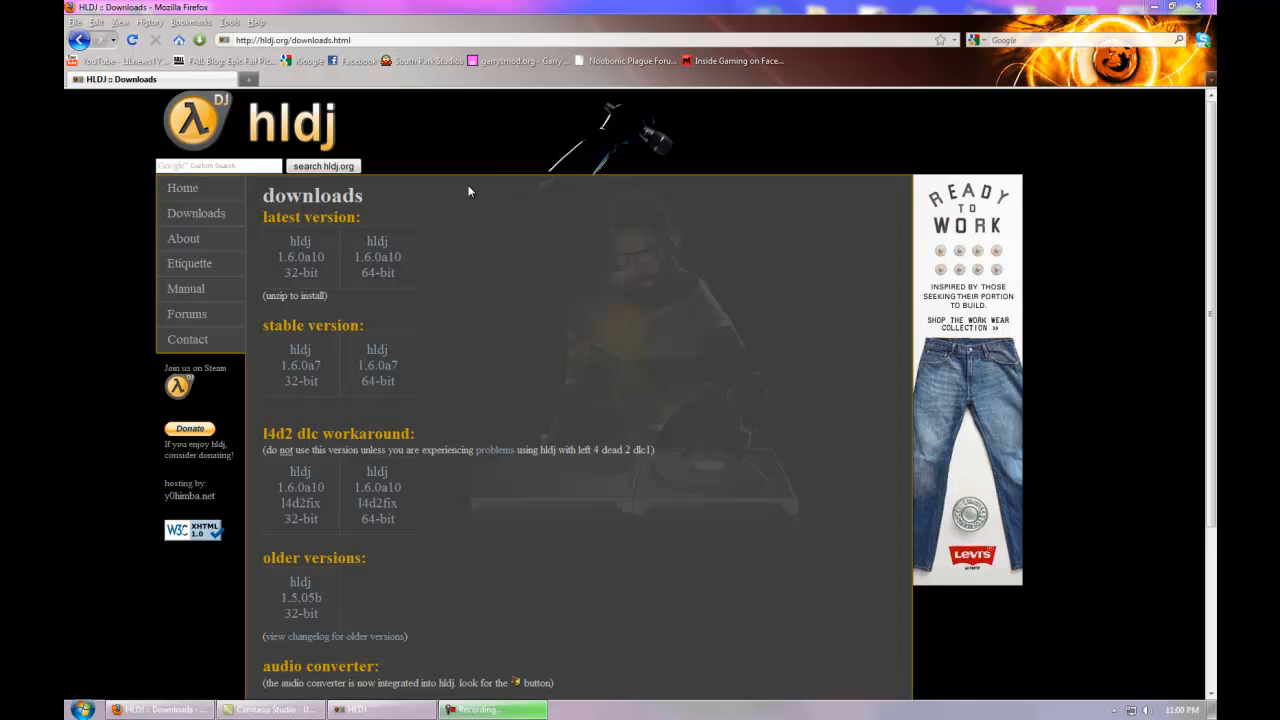
Navigate to hldj.org and go to its Downloads page
{"action": "key", "text": "F11"}
{"action": "type", "text": "hldj."}
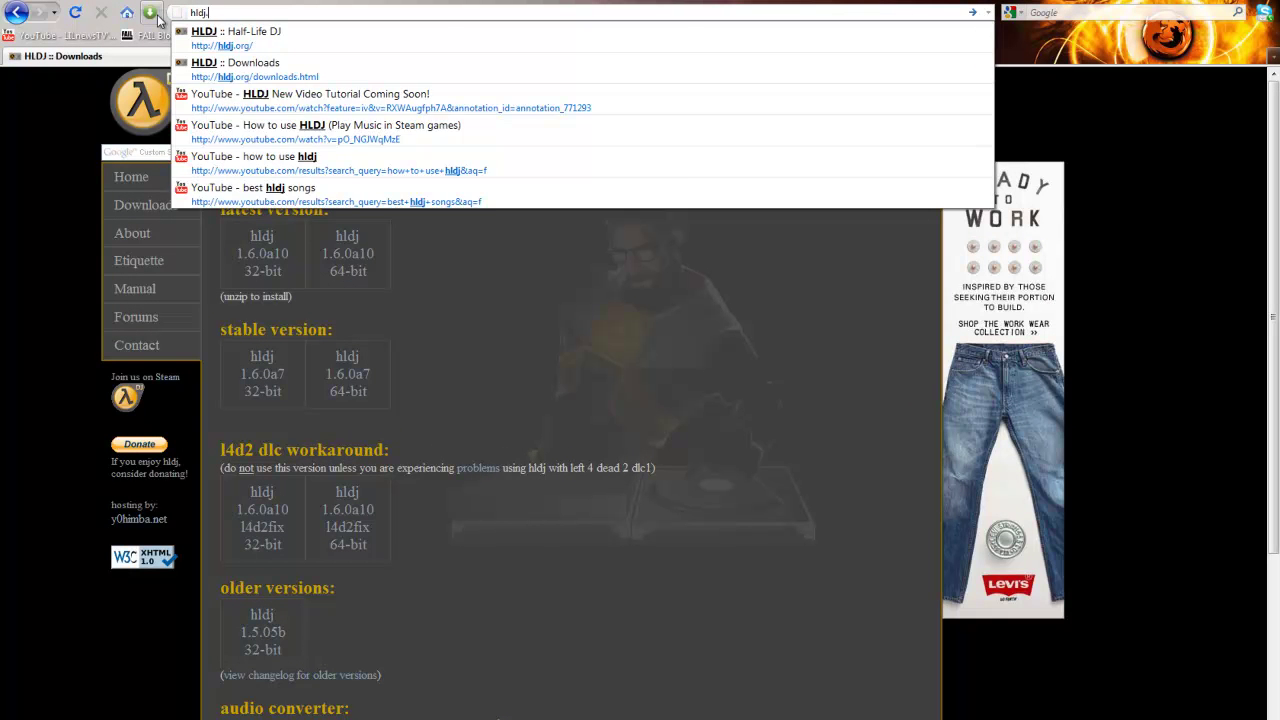
{"action": "left_click", "coordinate": [222, 38]}
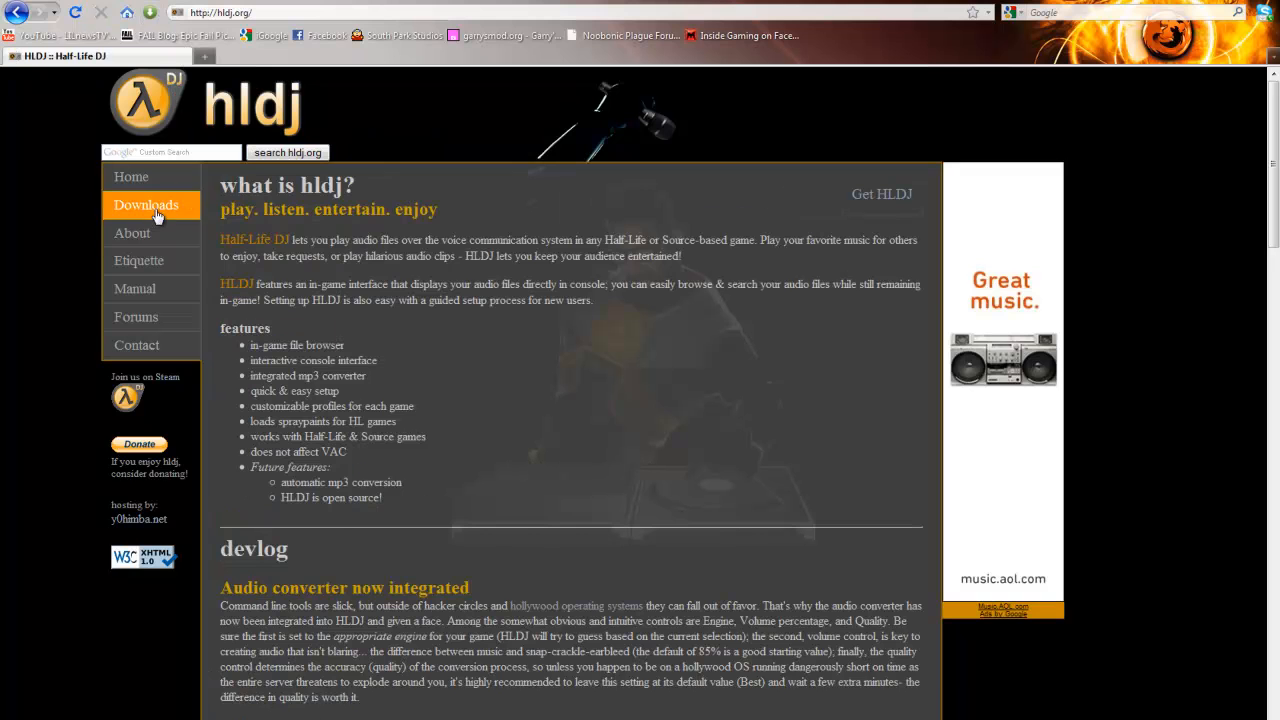
{"action": "left_click", "coordinate": [146, 204]}
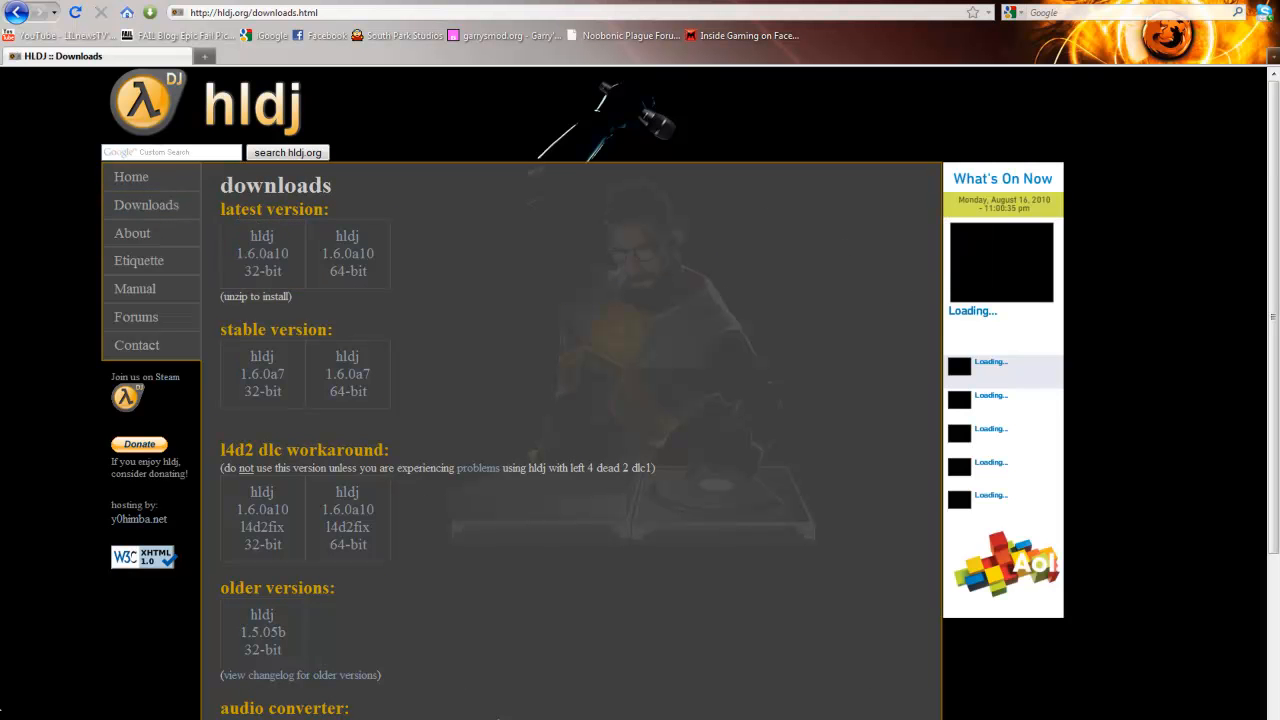
Show Firefox's downloads list with hldj32_1.6.0a10.zip from the Tools menu
{"action": "left_click", "coordinate": [204, 8]}
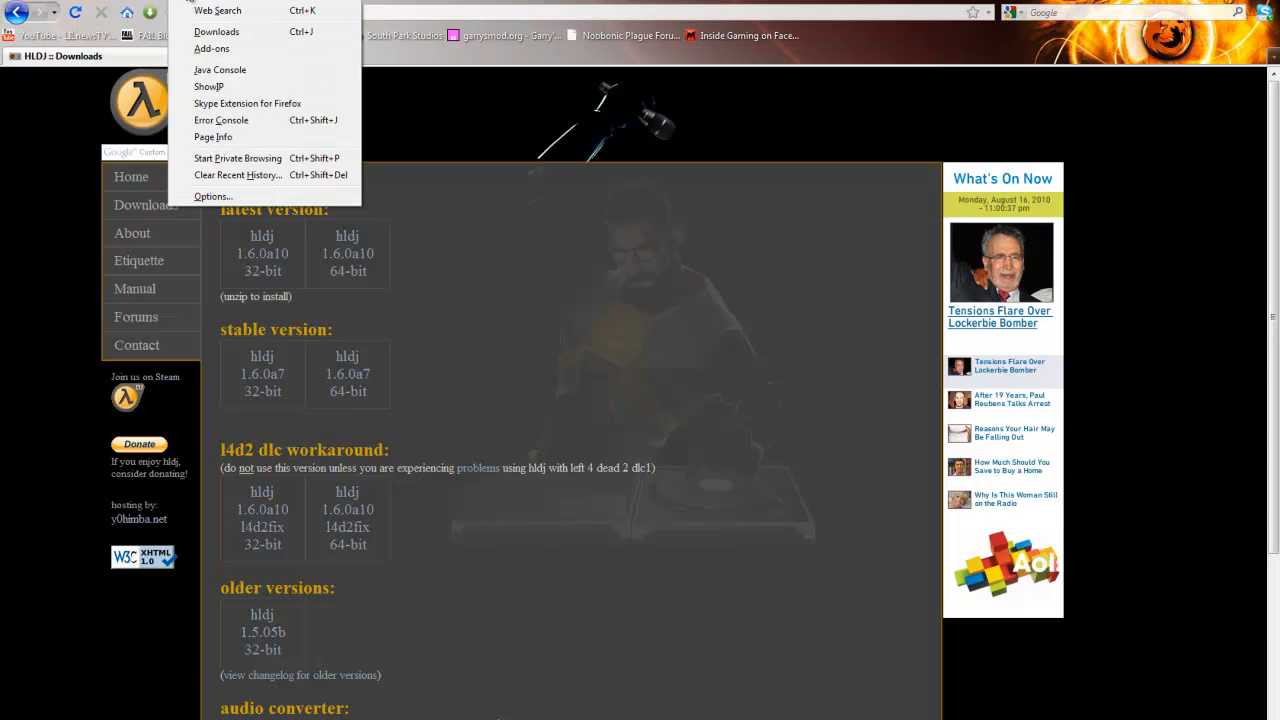
{"action": "left_click", "coordinate": [216, 32]}
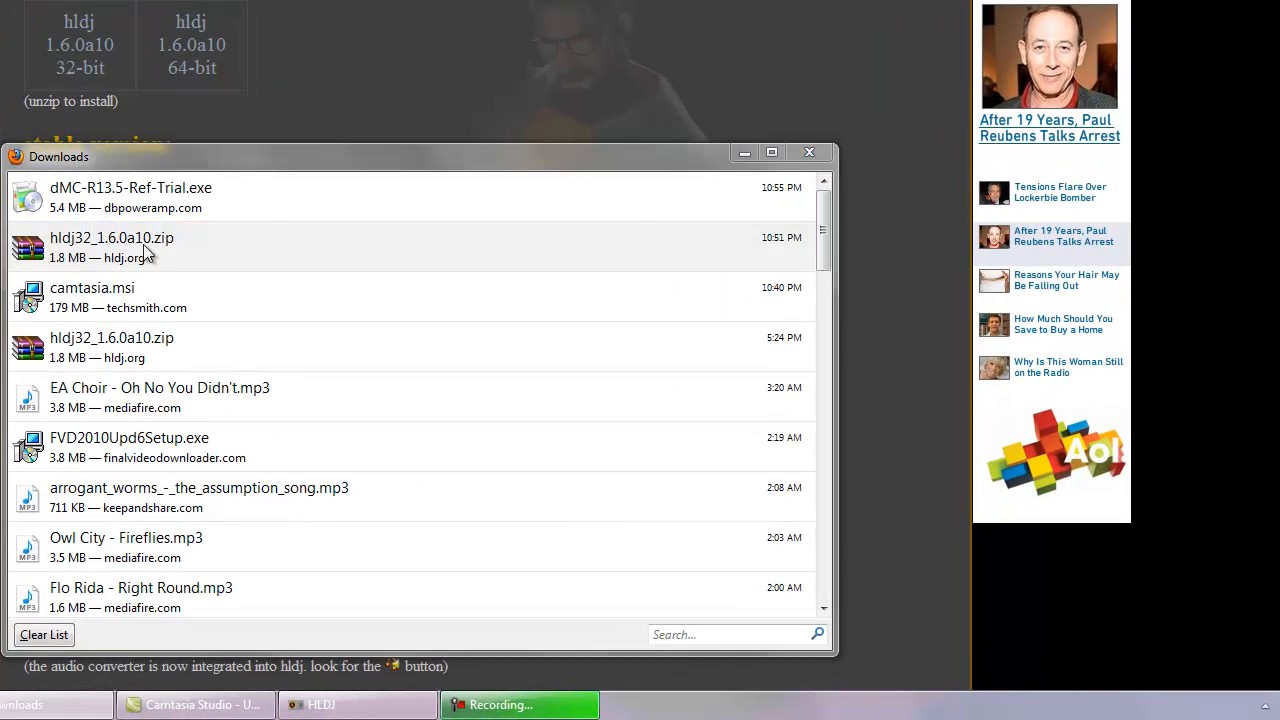
{"action": "double_click", "coordinate": [112, 236]}
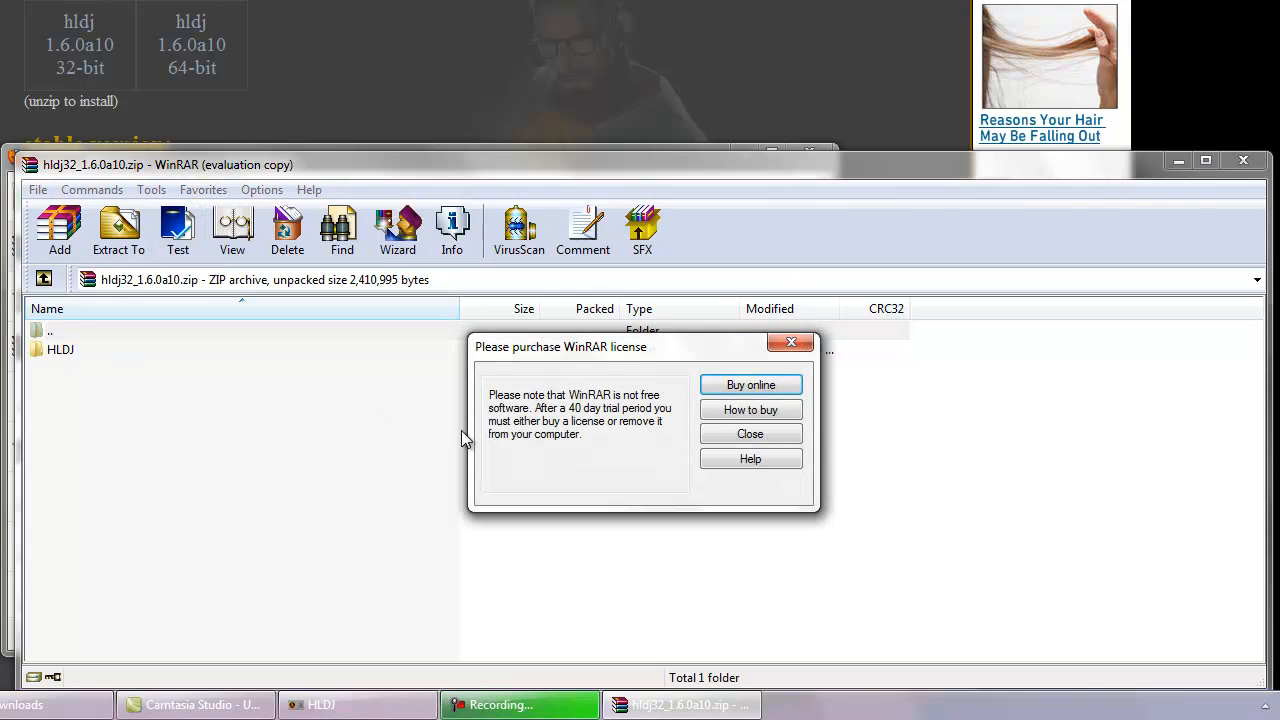
{"action": "left_click", "coordinate": [750, 432]}
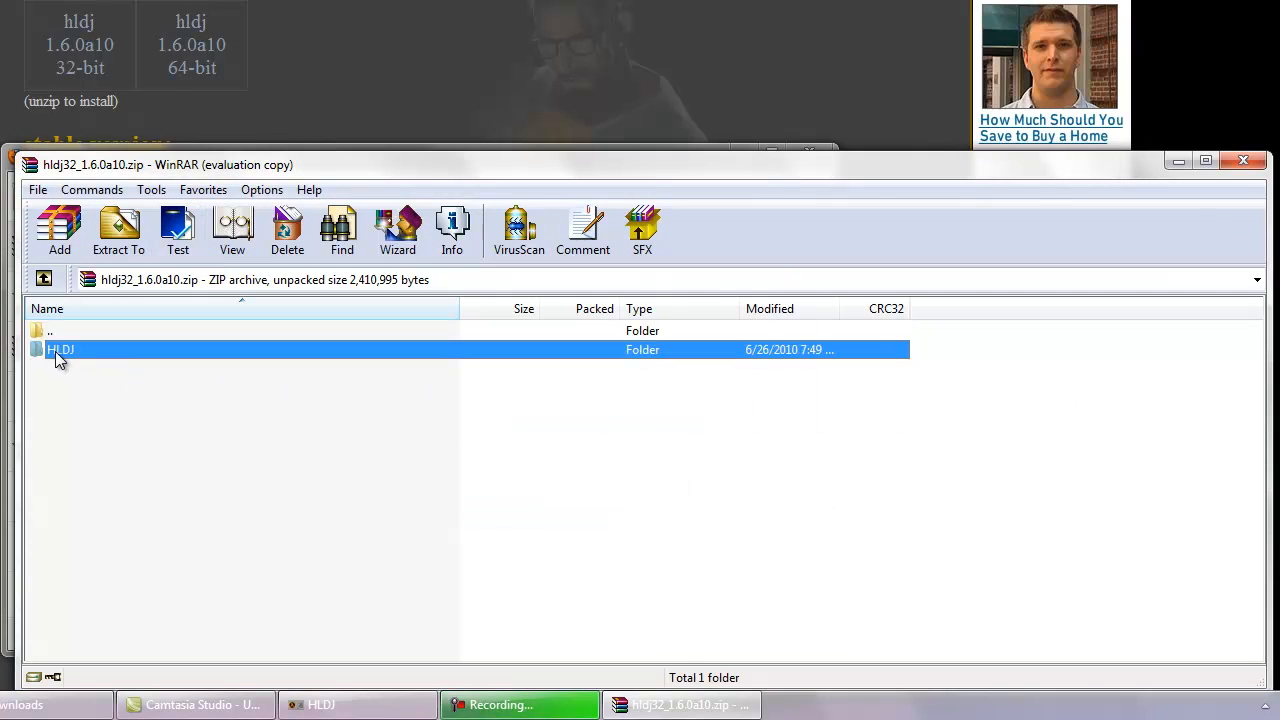
{"action": "double_click", "coordinate": [60, 348]}
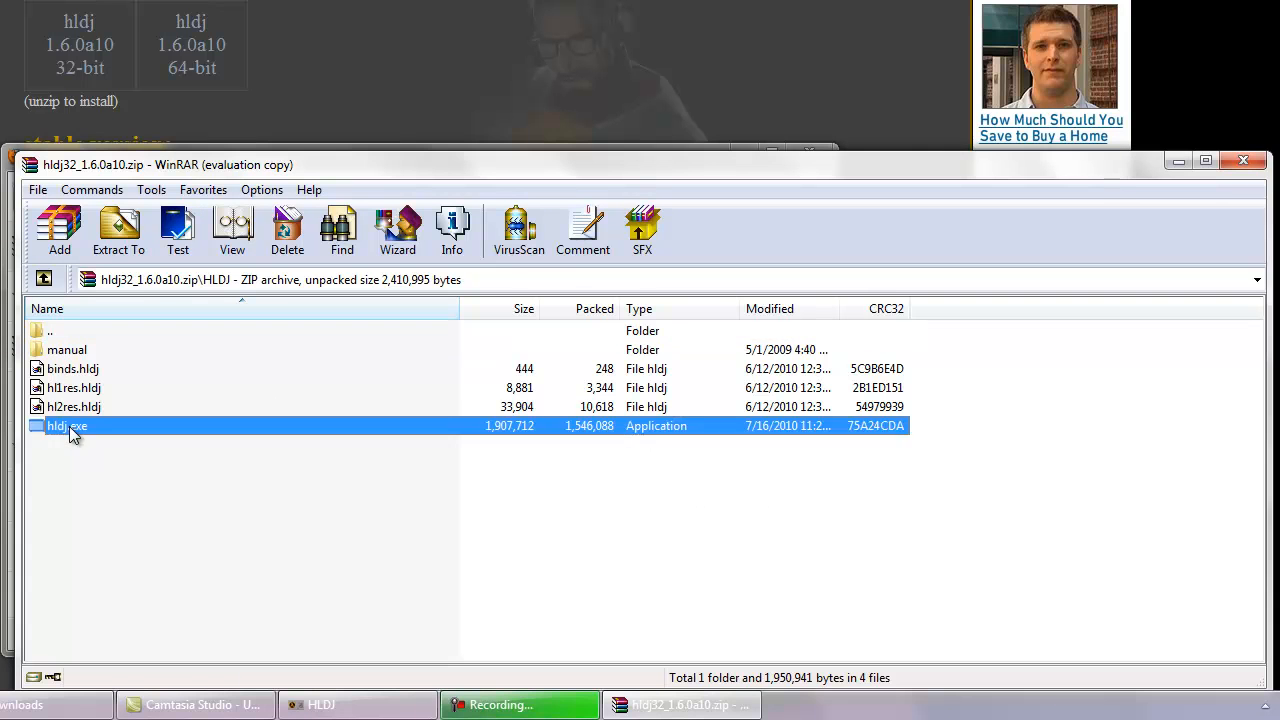
{"action": "double_click", "coordinate": [68, 424]}
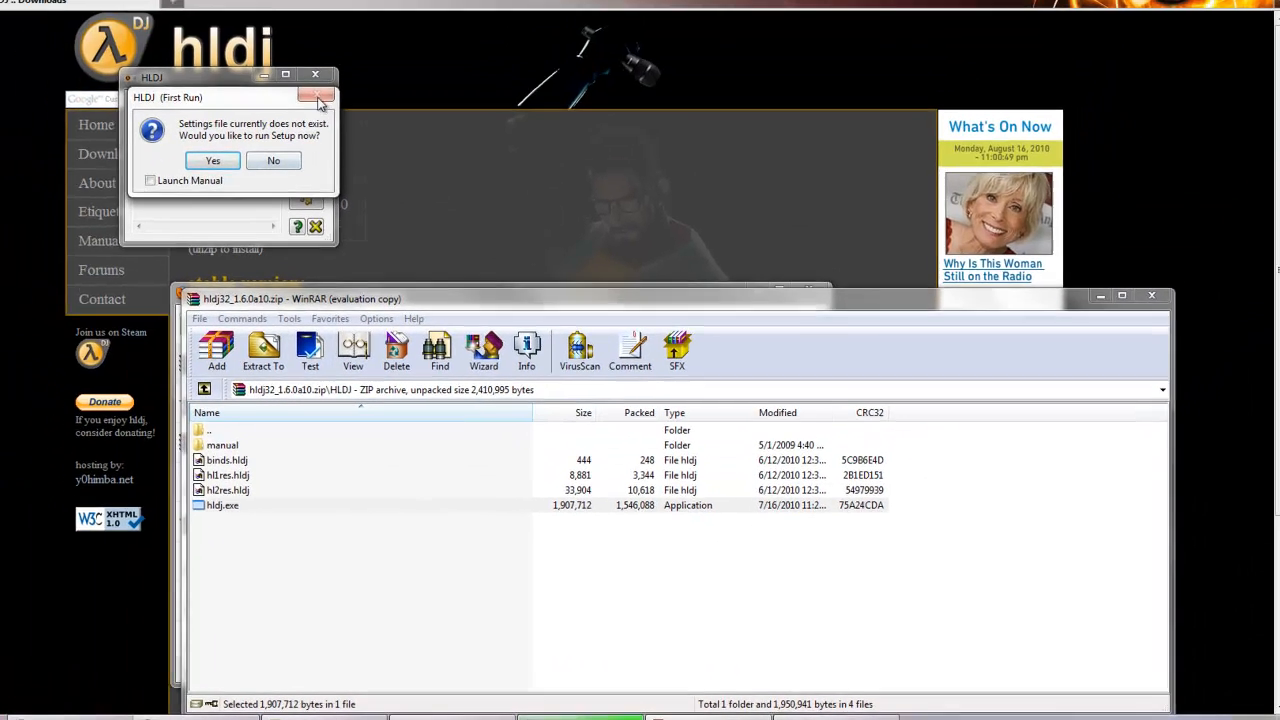
{"action": "left_click", "coordinate": [272, 160]}
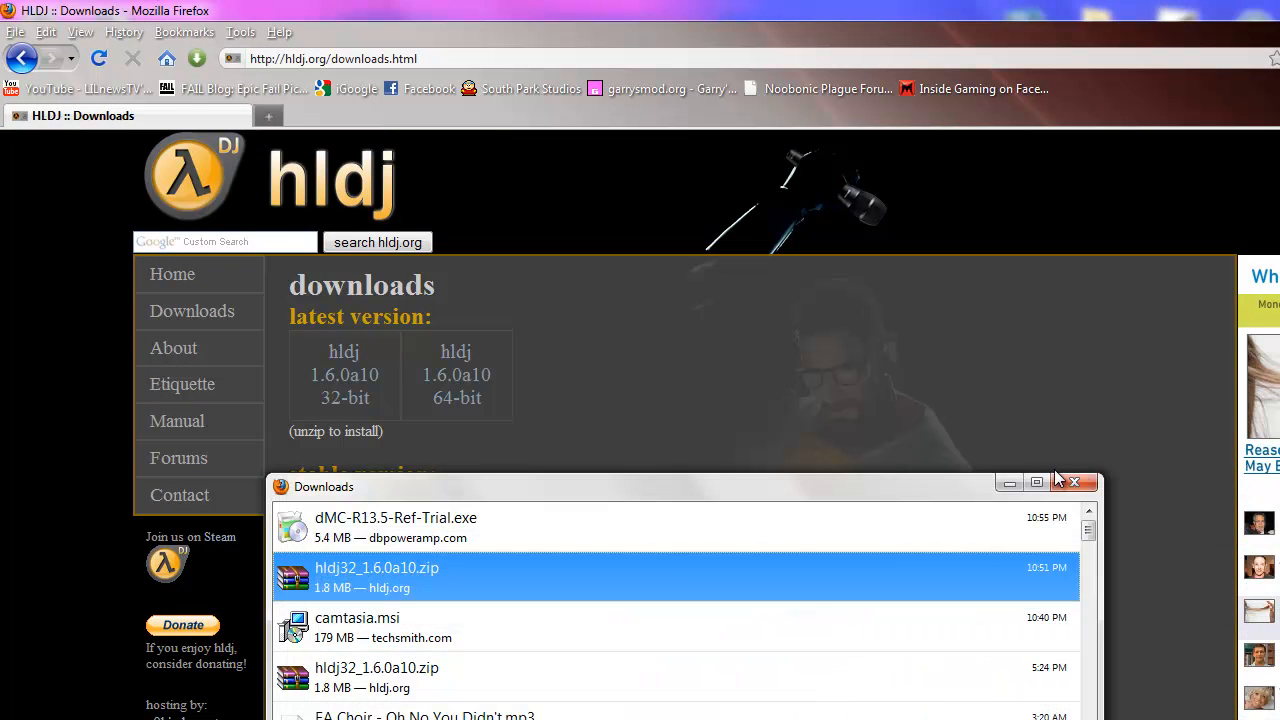
{"action": "left_click", "coordinate": [1074, 482]}
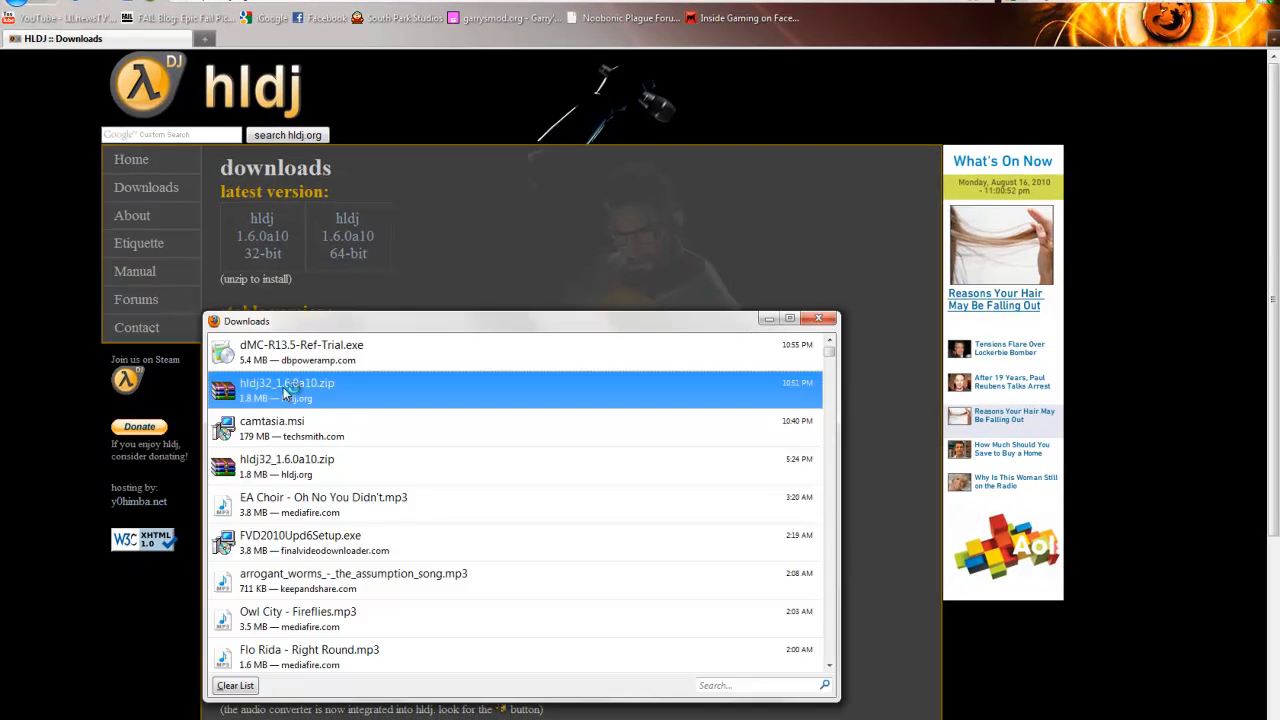
Reopen the HLDJ zip in WinRAR and dismiss the license reminder
{"action": "double_click", "coordinate": [288, 384]}
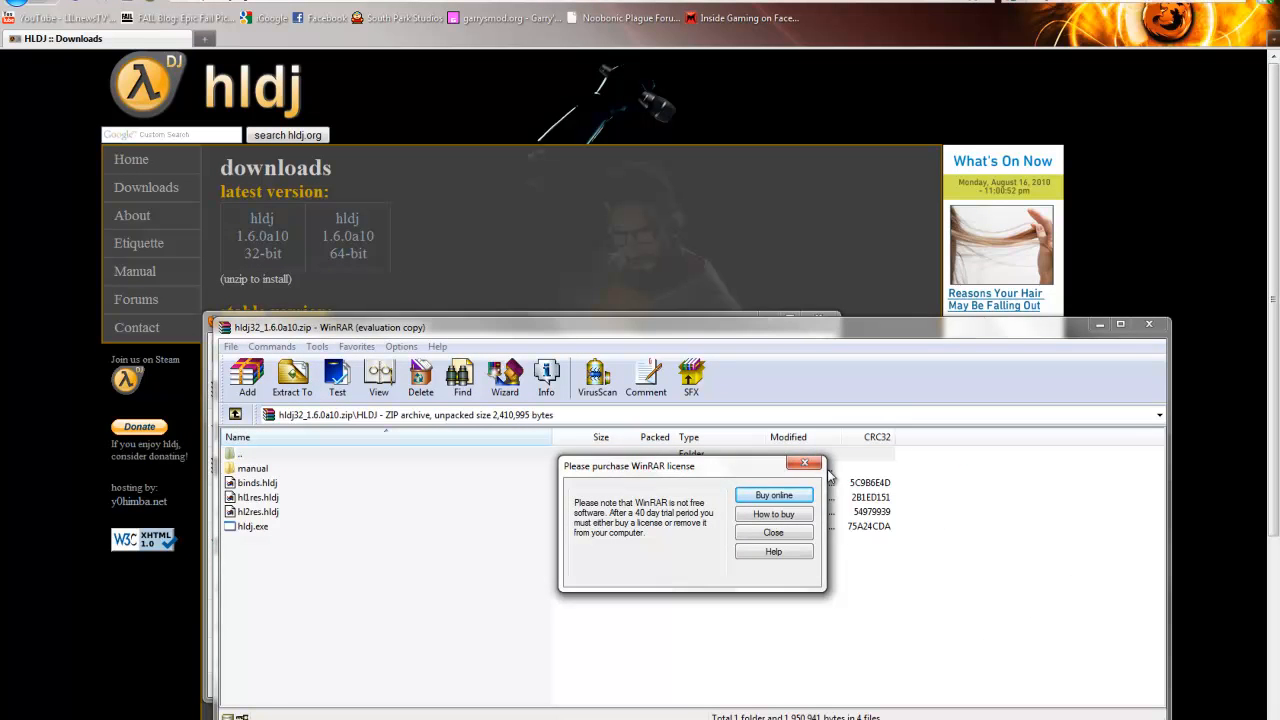
{"action": "left_click", "coordinate": [772, 532]}
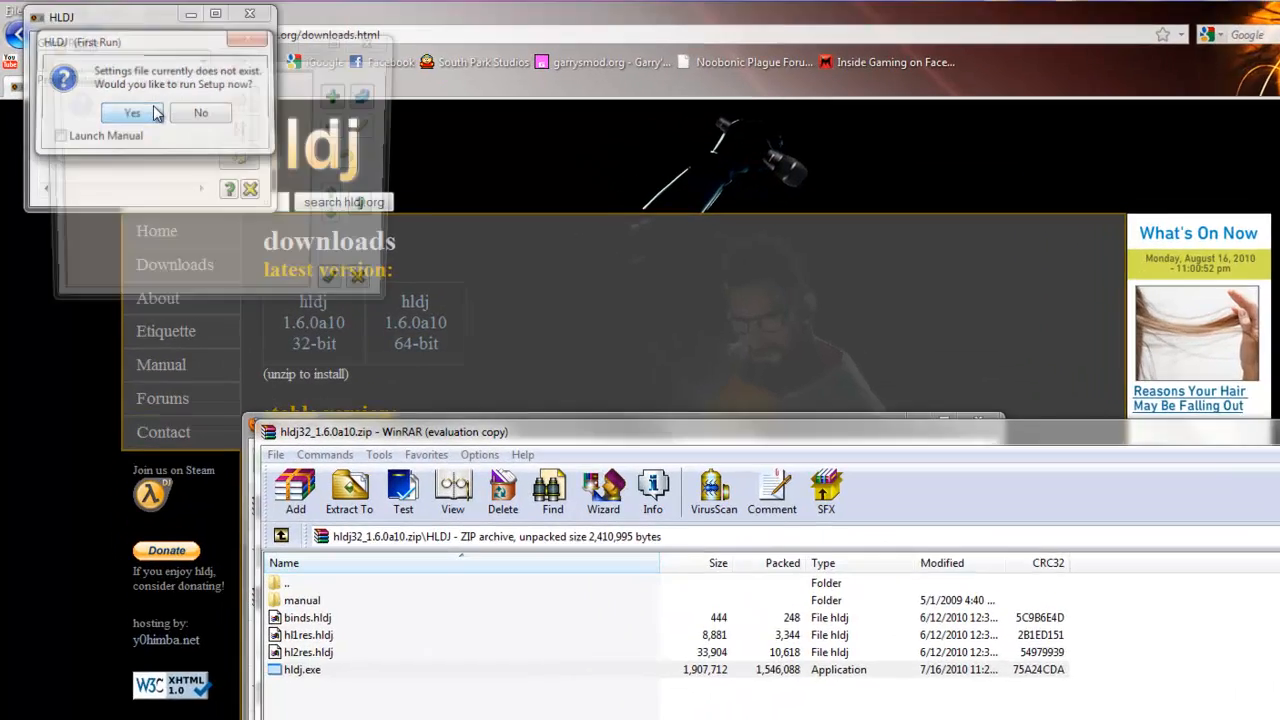
Run HLDJ setup now and choose PGDN as the play audio key
{"action": "left_click", "coordinate": [132, 112]}
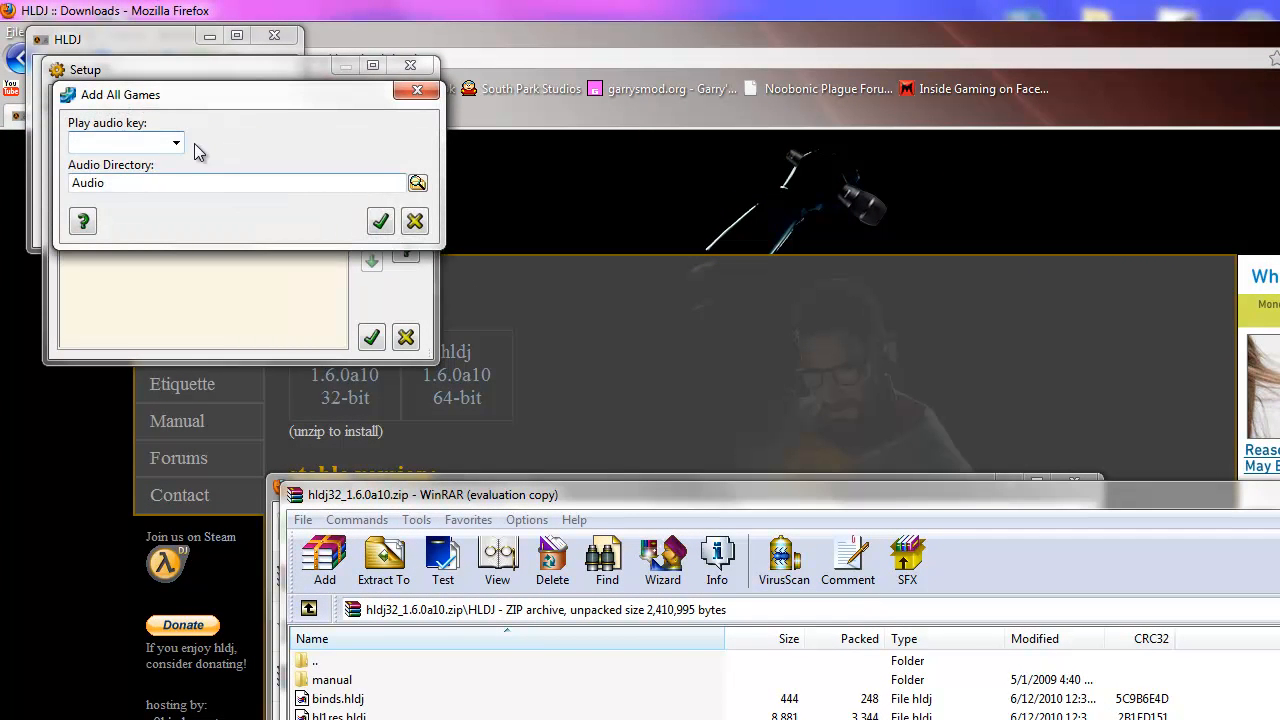
{"action": "left_click", "coordinate": [176, 142]}
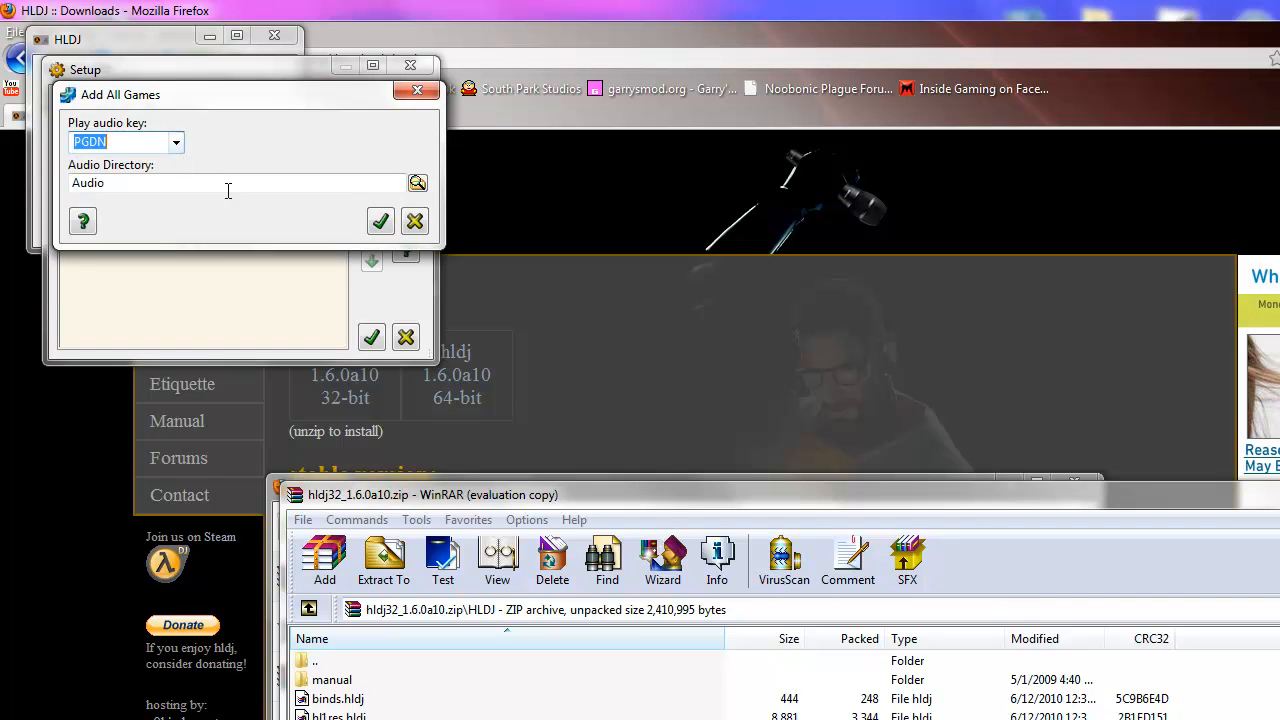
Set C:\HLDJ Music as the audio directory and accept to add all games
{"action": "left_click", "coordinate": [416, 182]}
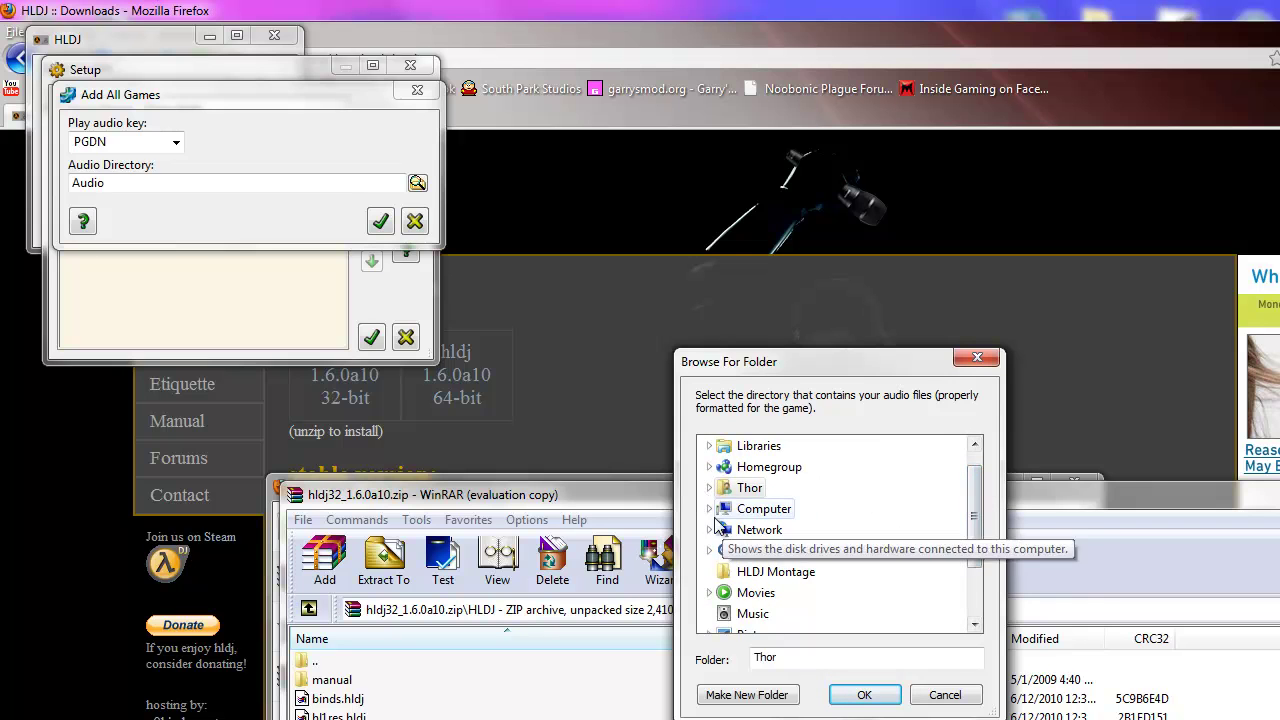
{"action": "left_click", "coordinate": [708, 508]}
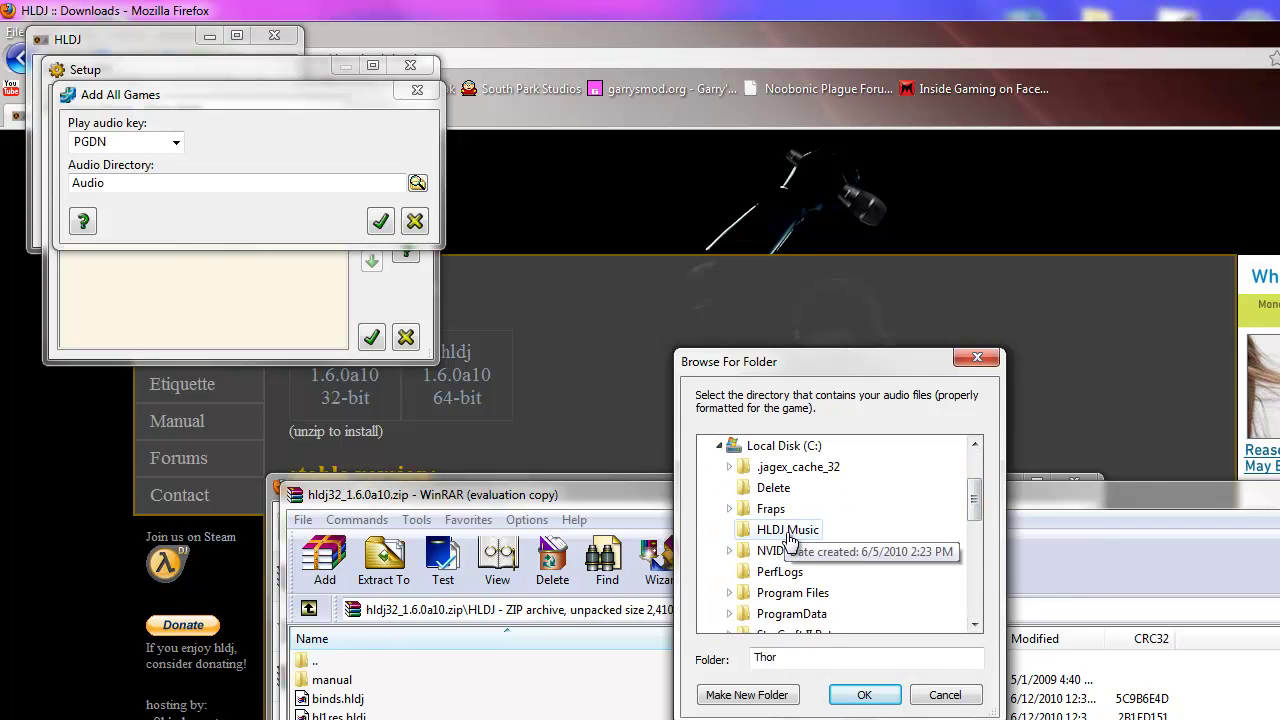
{"action": "mouse_move", "coordinate": [804, 548]}
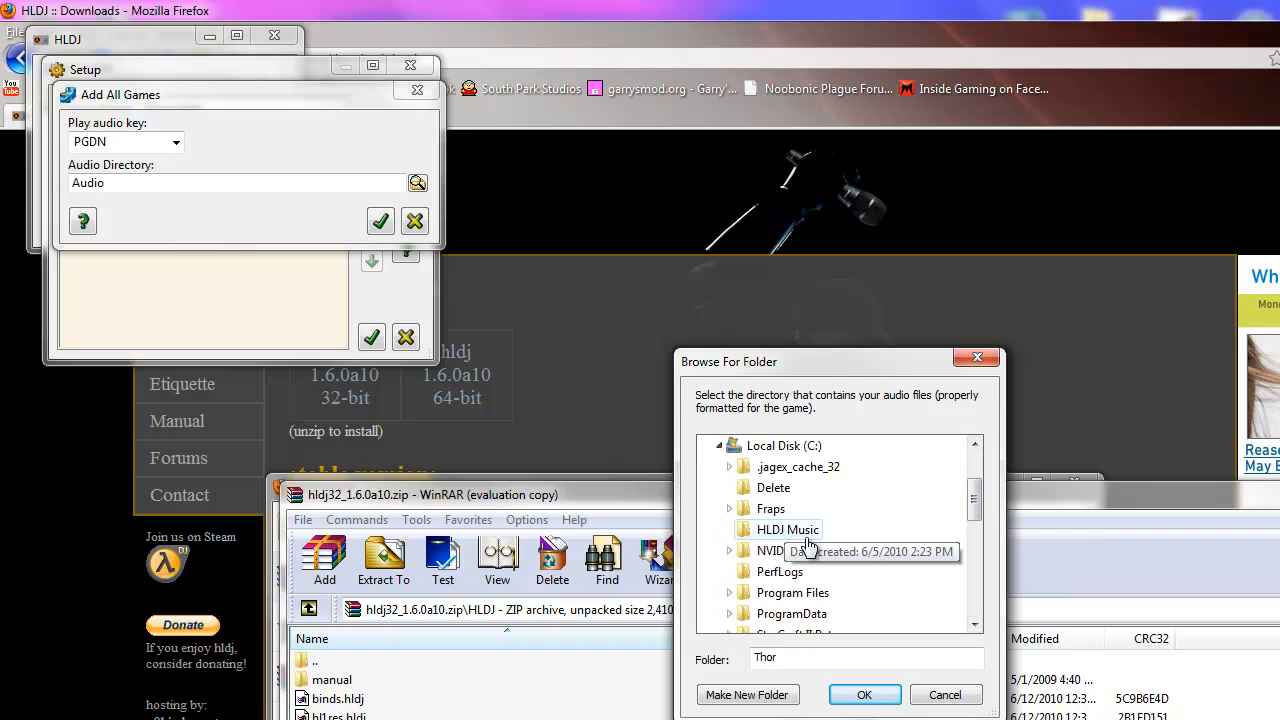
{"action": "mouse_move", "coordinate": [800, 540]}
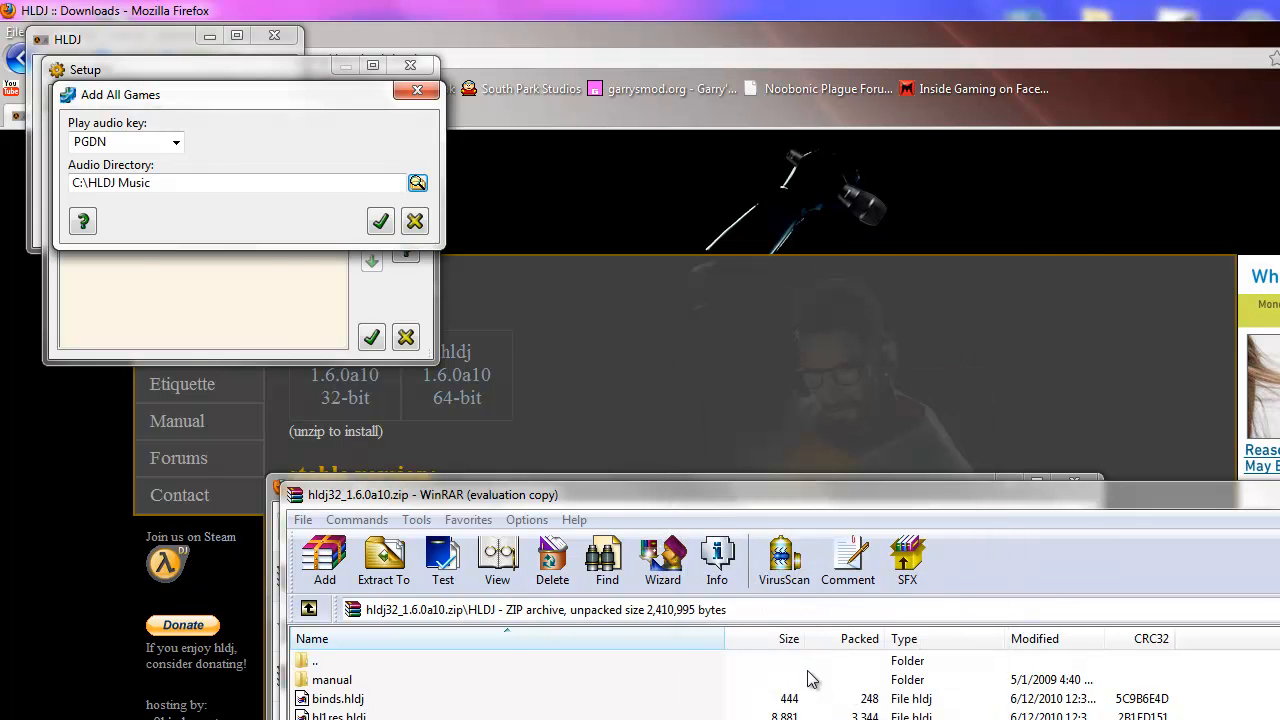
{"action": "left_click", "coordinate": [380, 220]}
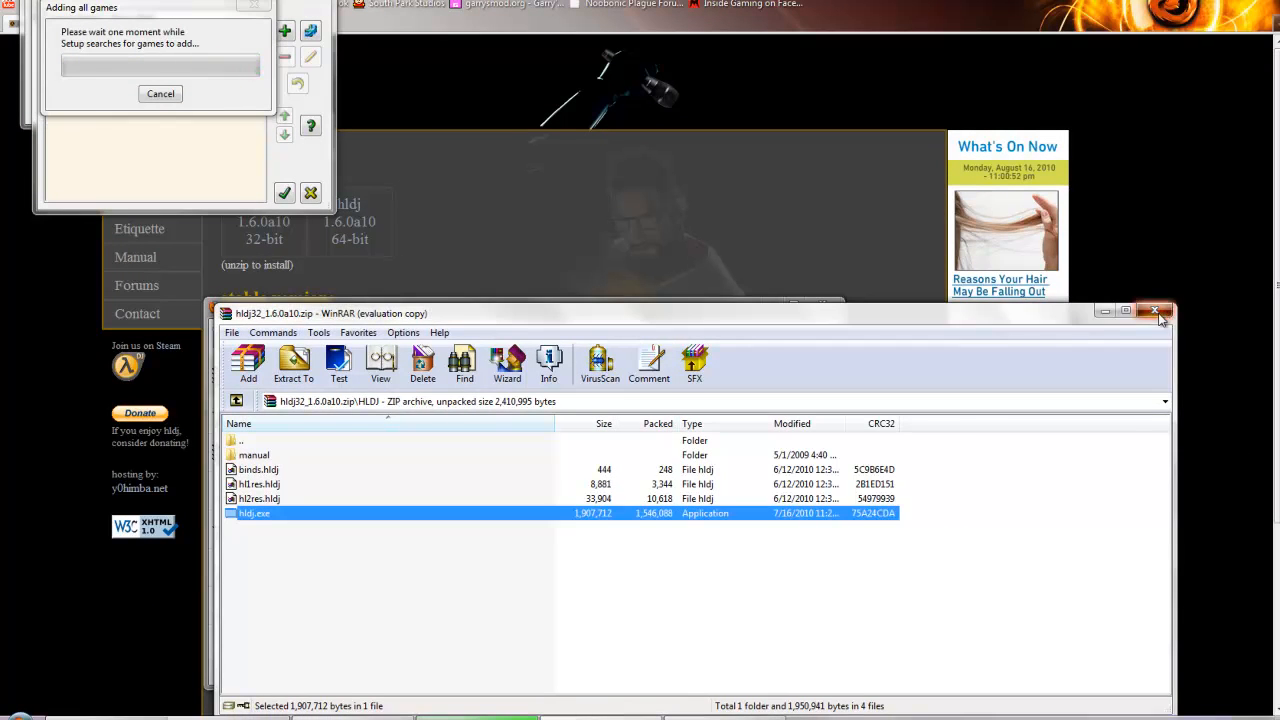
Close WinRAR and acknowledge the 9 newly added Steam games
{"action": "left_click", "coordinate": [1156, 312]}
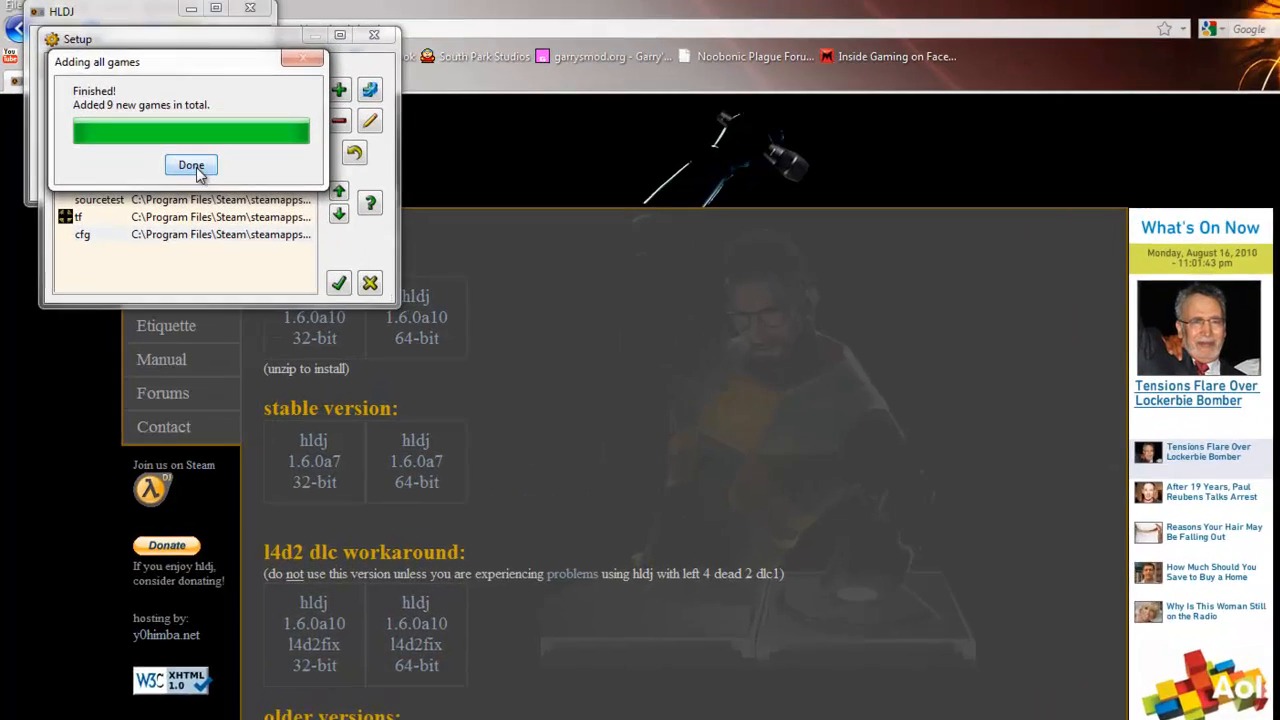
{"action": "left_click", "coordinate": [190, 164]}
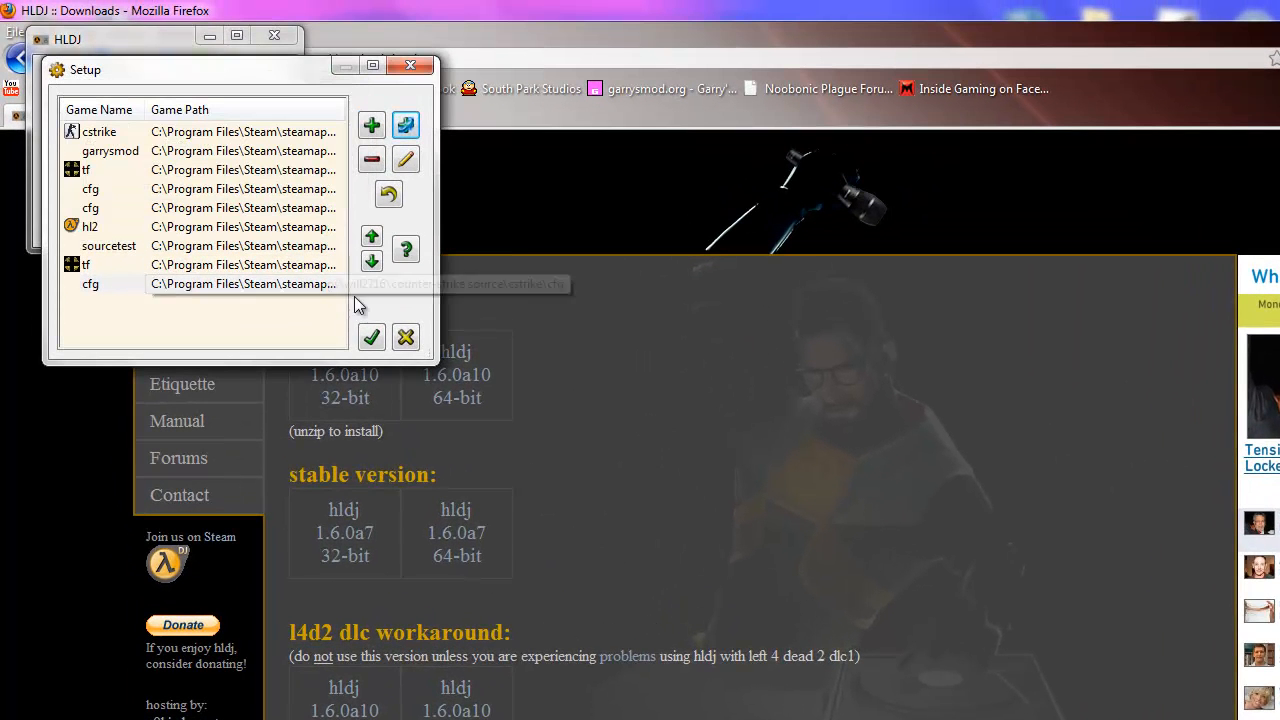
Finish setup with the recommended options and pick garrysmod as the game profile
{"action": "left_click", "coordinate": [372, 336]}
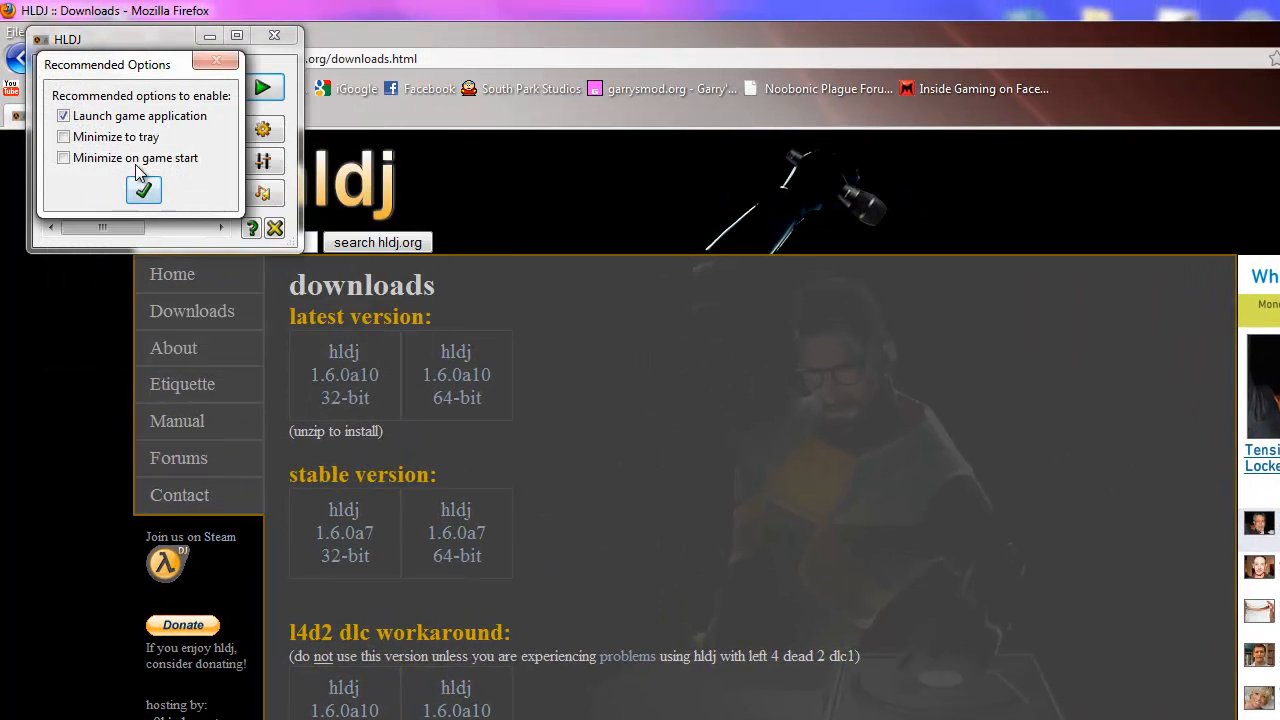
{"action": "mouse_move", "coordinate": [82, 124]}
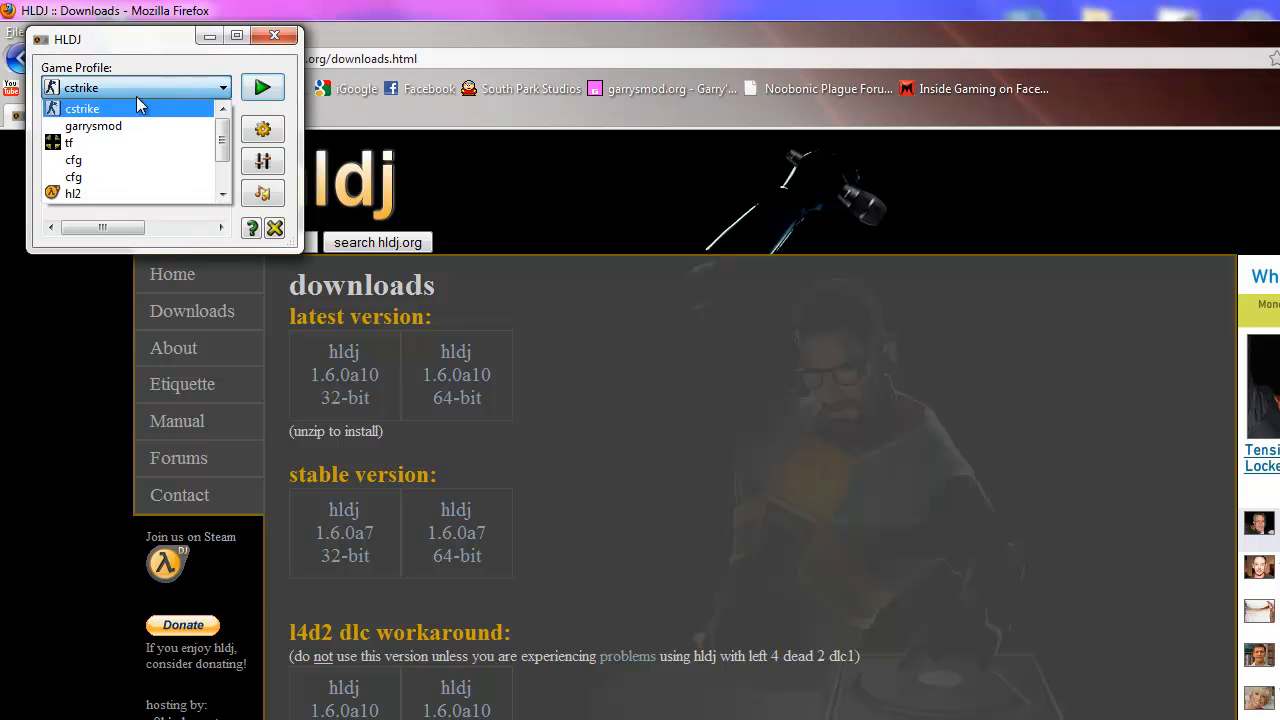
{"action": "mouse_move", "coordinate": [92, 126]}
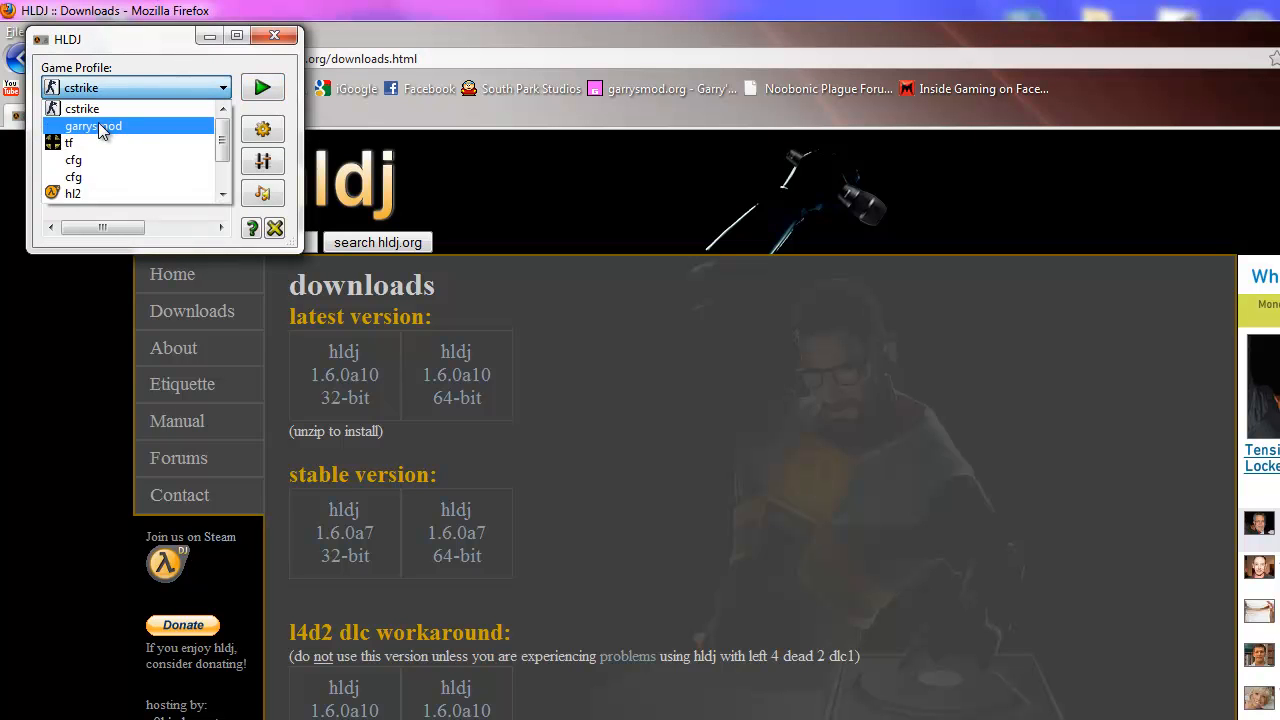
{"action": "left_click", "coordinate": [92, 124]}
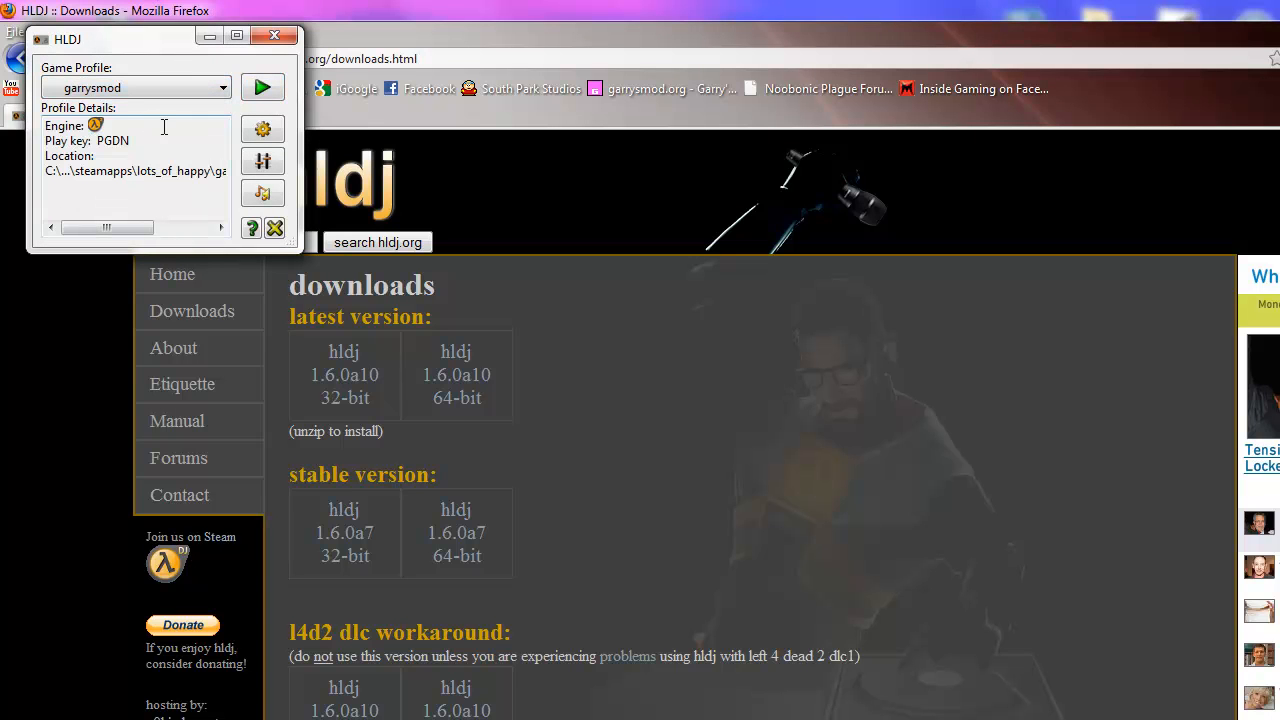
{"action": "mouse_move", "coordinate": [262, 192]}
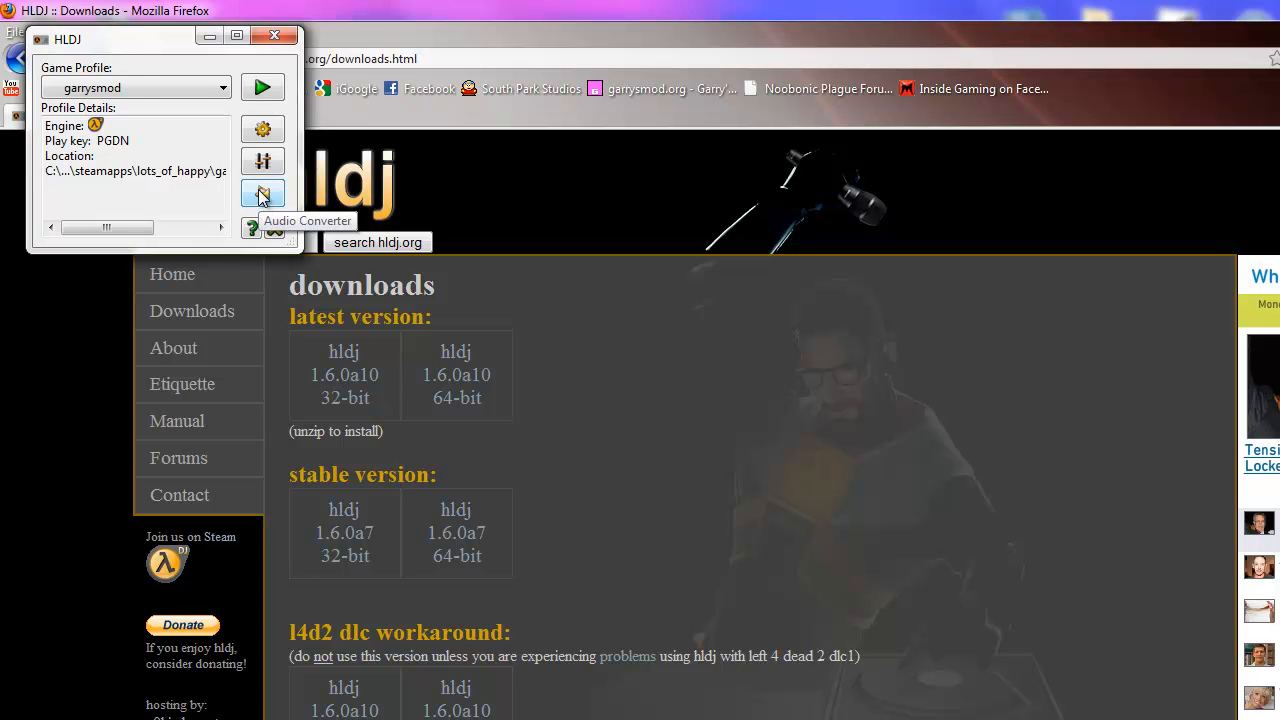
Launch the Audio Converter from the garrysmod profile window
{"action": "left_click", "coordinate": [262, 194]}
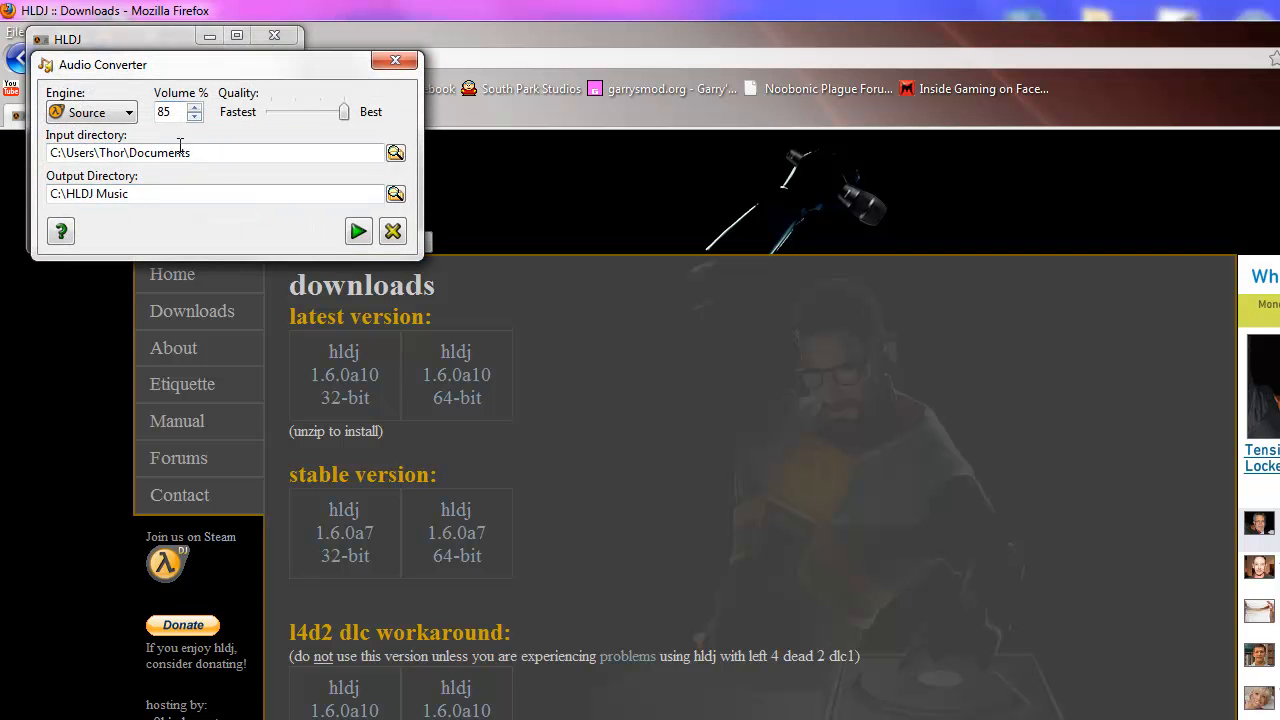
{"action": "mouse_move", "coordinate": [716, 132]}
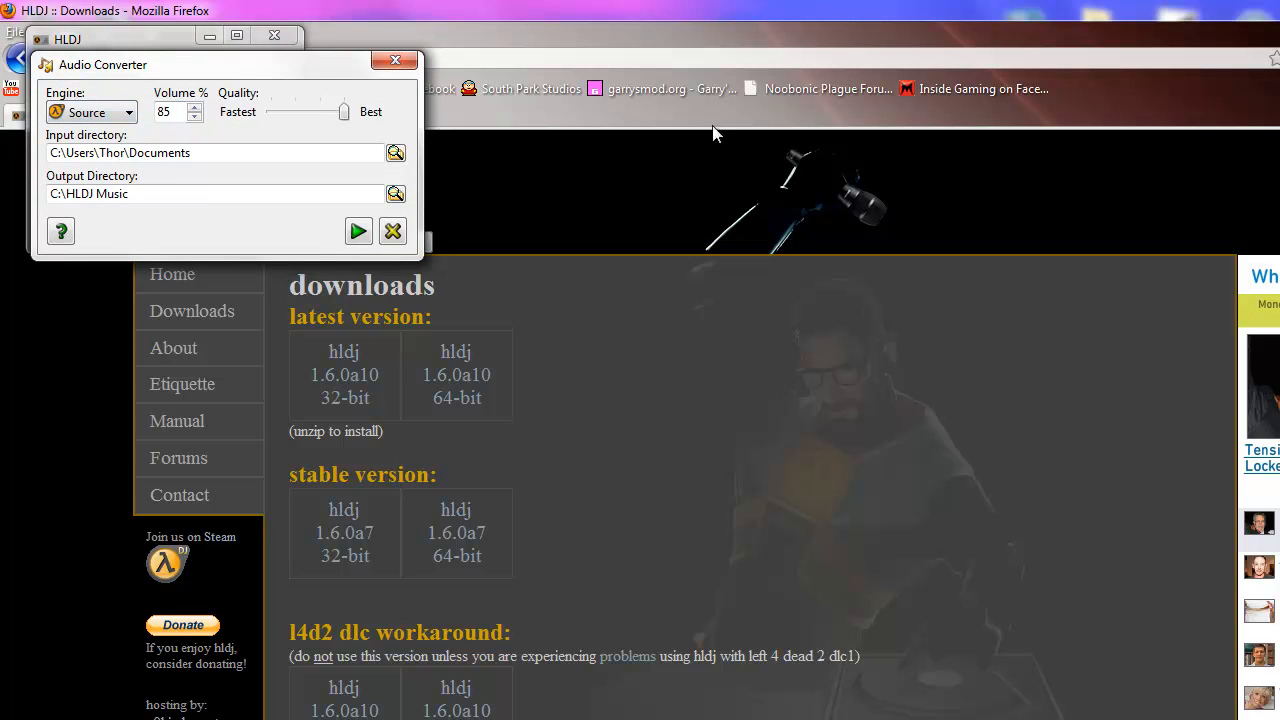
{"action": "mouse_move", "coordinate": [164, 136]}
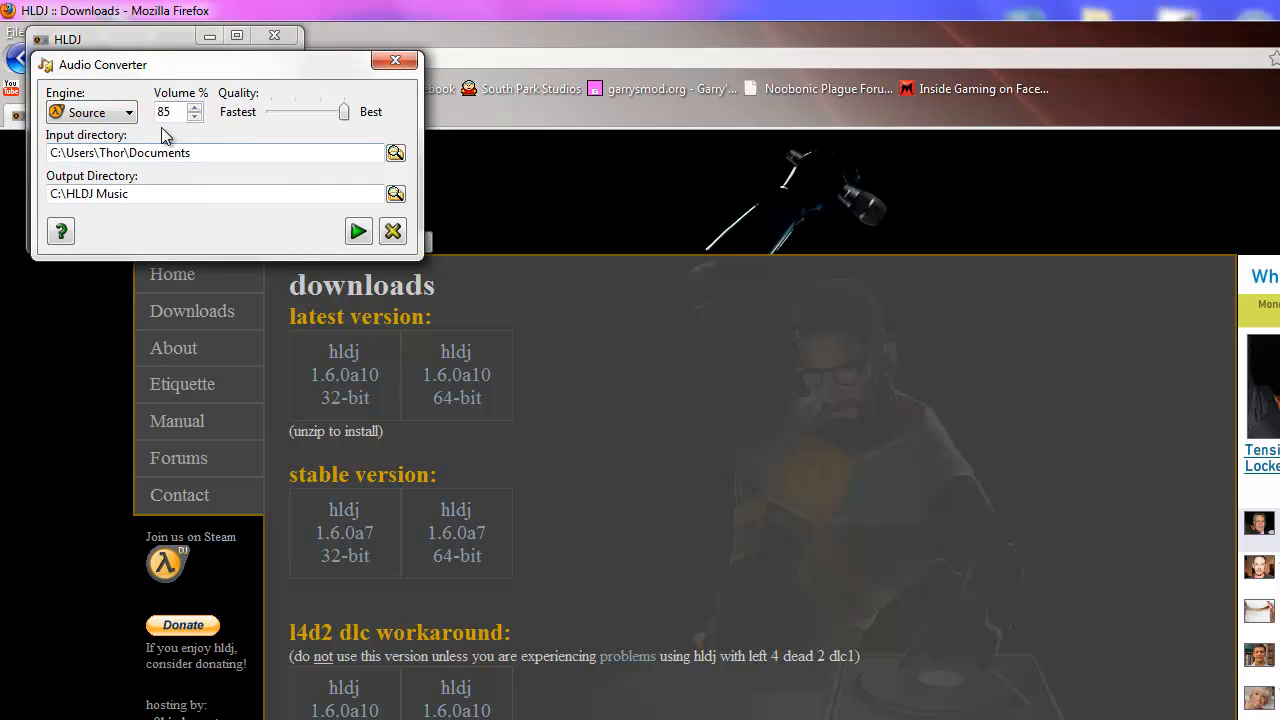
{"action": "mouse_move", "coordinate": [250, 142]}
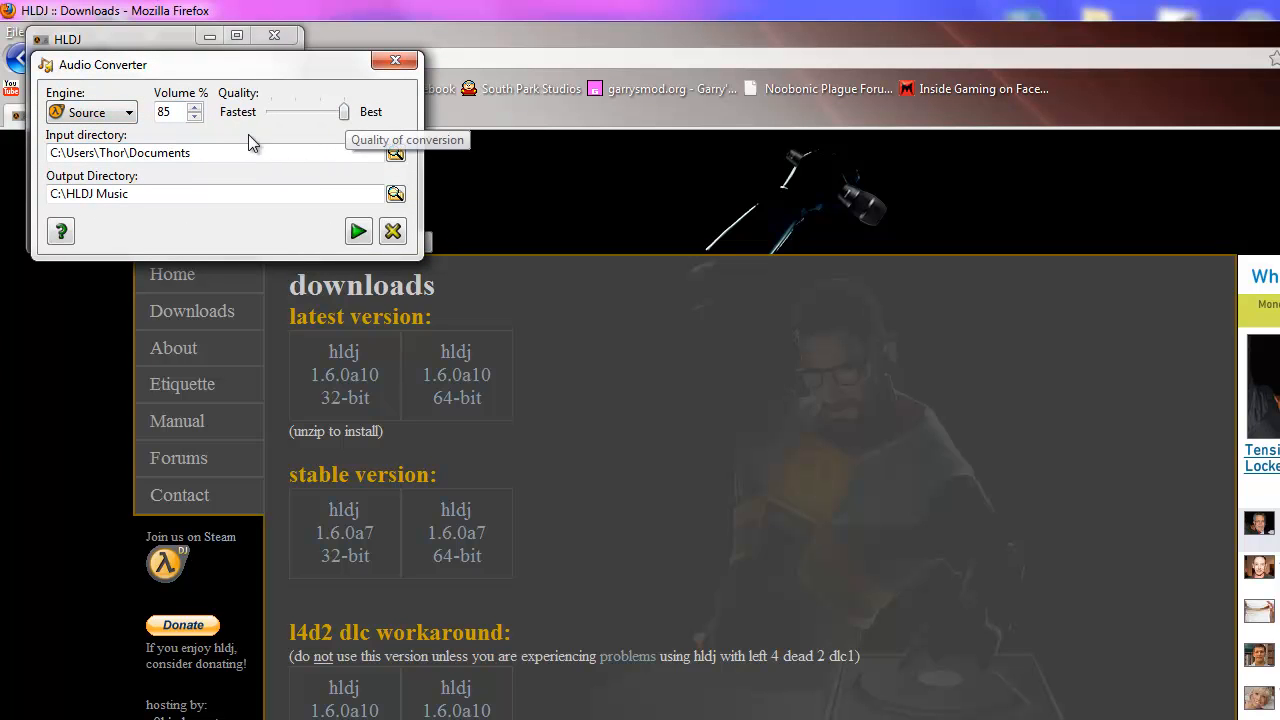
{"action": "mouse_move", "coordinate": [388, 122]}
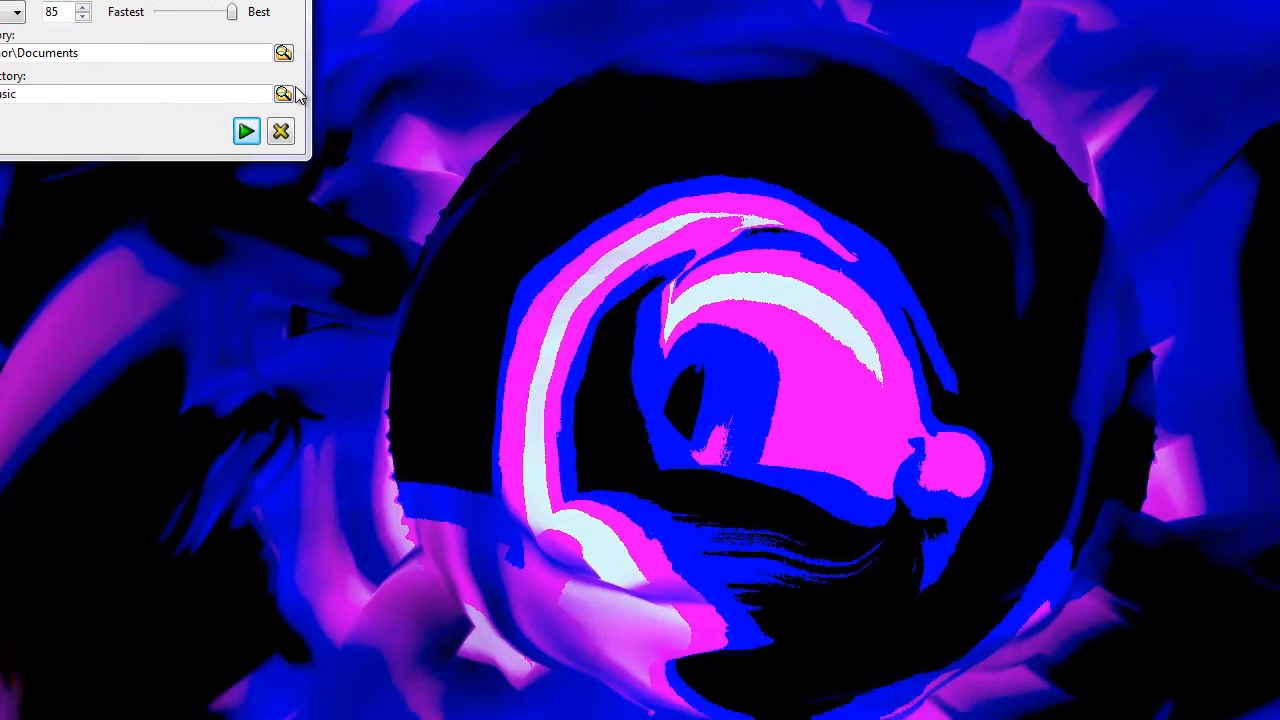
Change the converter input directory to C:\Users\Thor\Desktop
{"action": "left_click", "coordinate": [284, 94]}
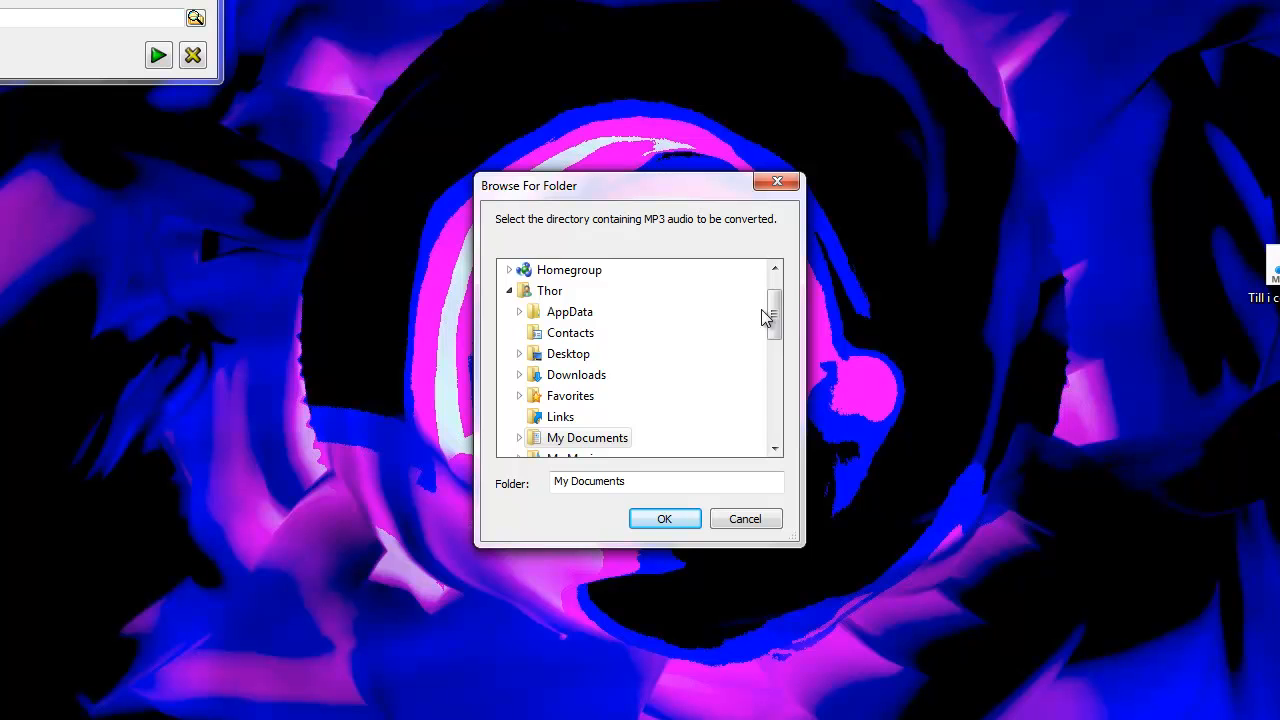
{"action": "scroll", "scroll_direction": "down", "scroll_amount": 3}
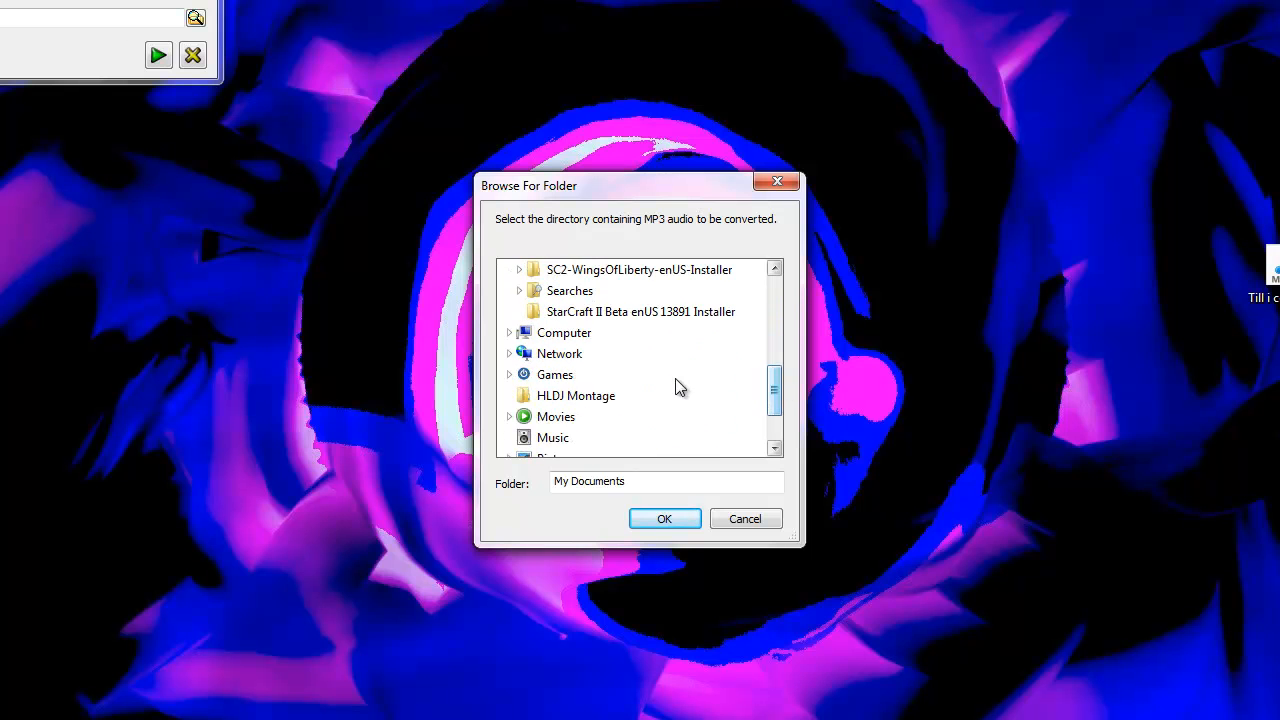
{"action": "scroll", "scroll_direction": "up", "scroll_amount": 3}
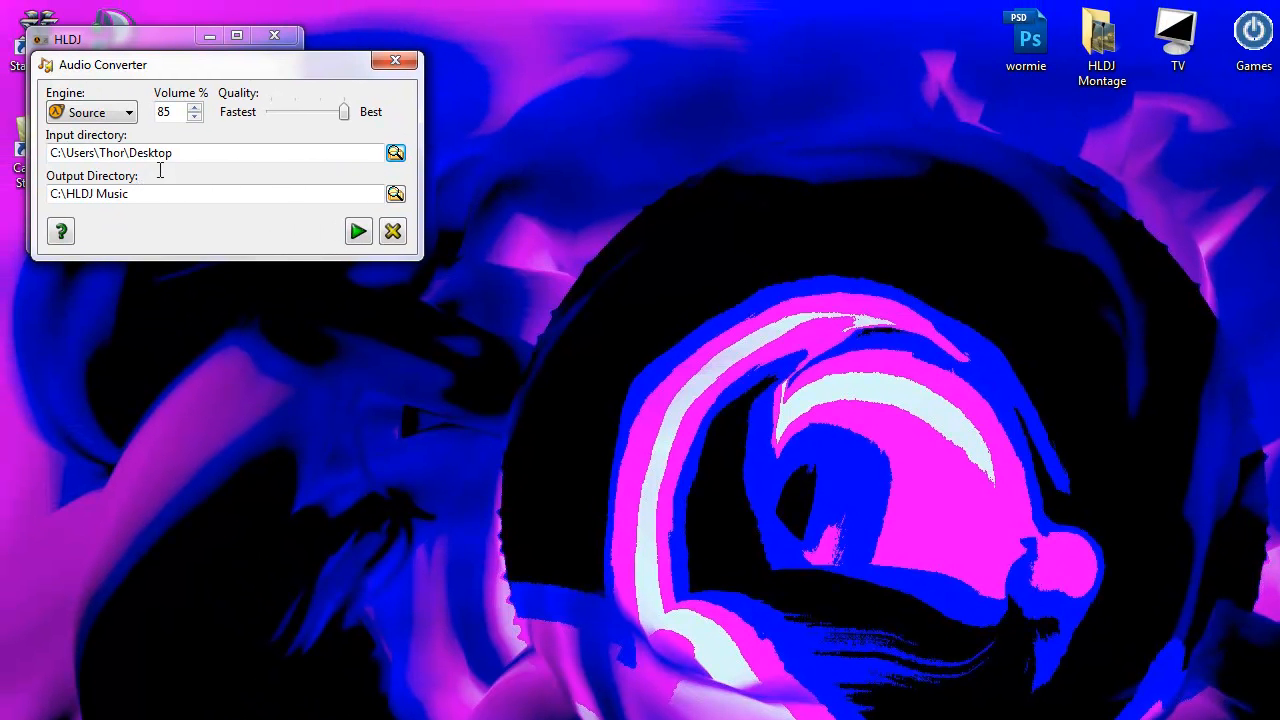
Keep Source as engine, raise volume to 90% and start converting the Desktop MP3
{"action": "left_click", "coordinate": [90, 112]}
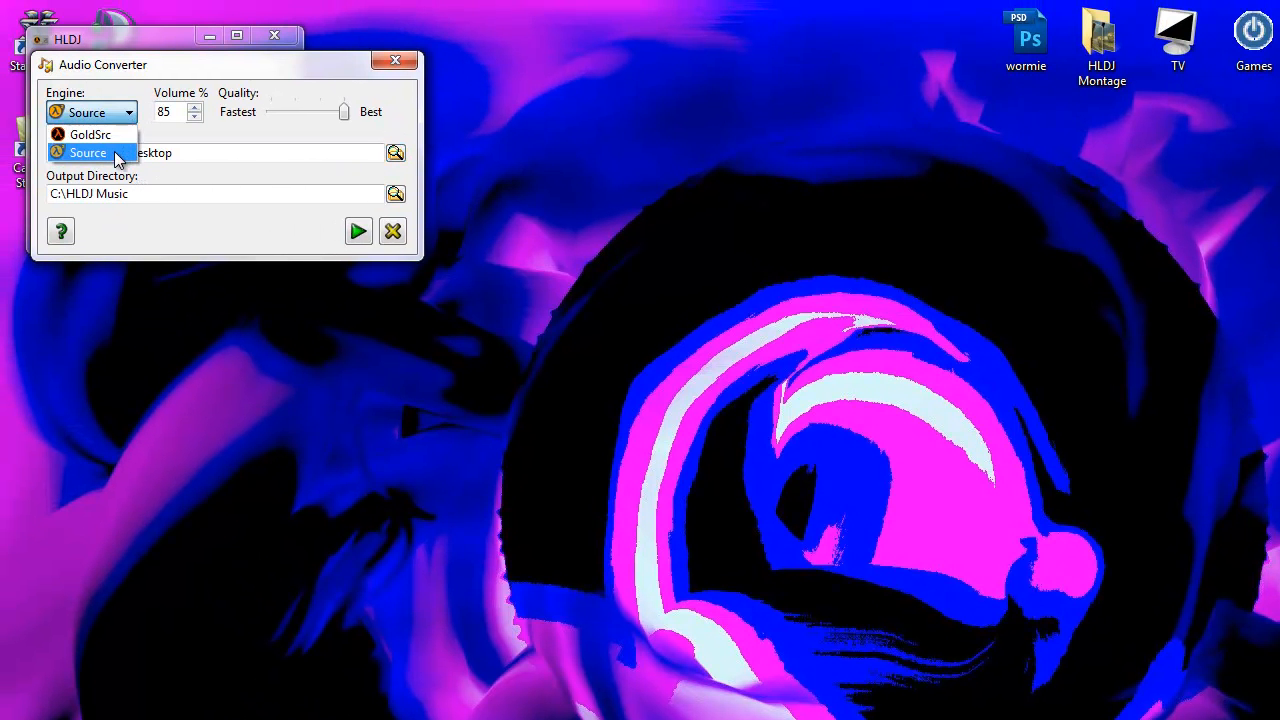
{"action": "left_click", "coordinate": [88, 152]}
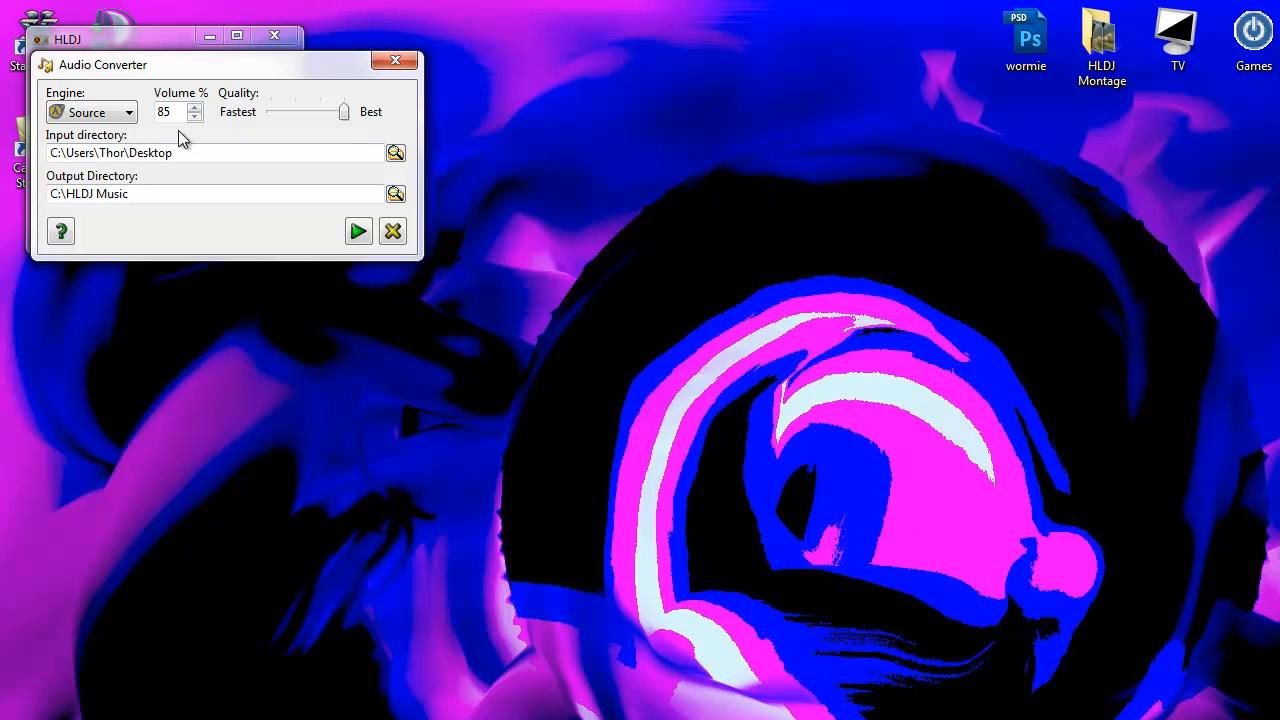
{"action": "left_click", "coordinate": [196, 116]}
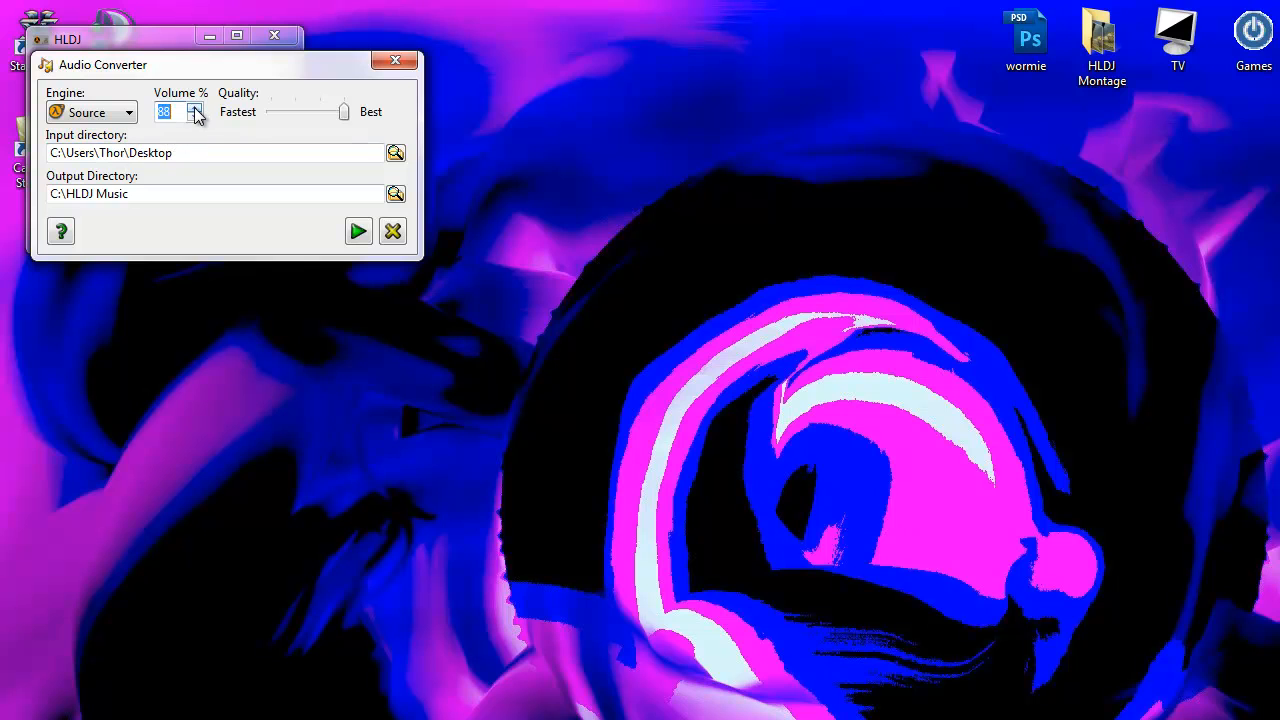
{"action": "left_click", "coordinate": [196, 108]}
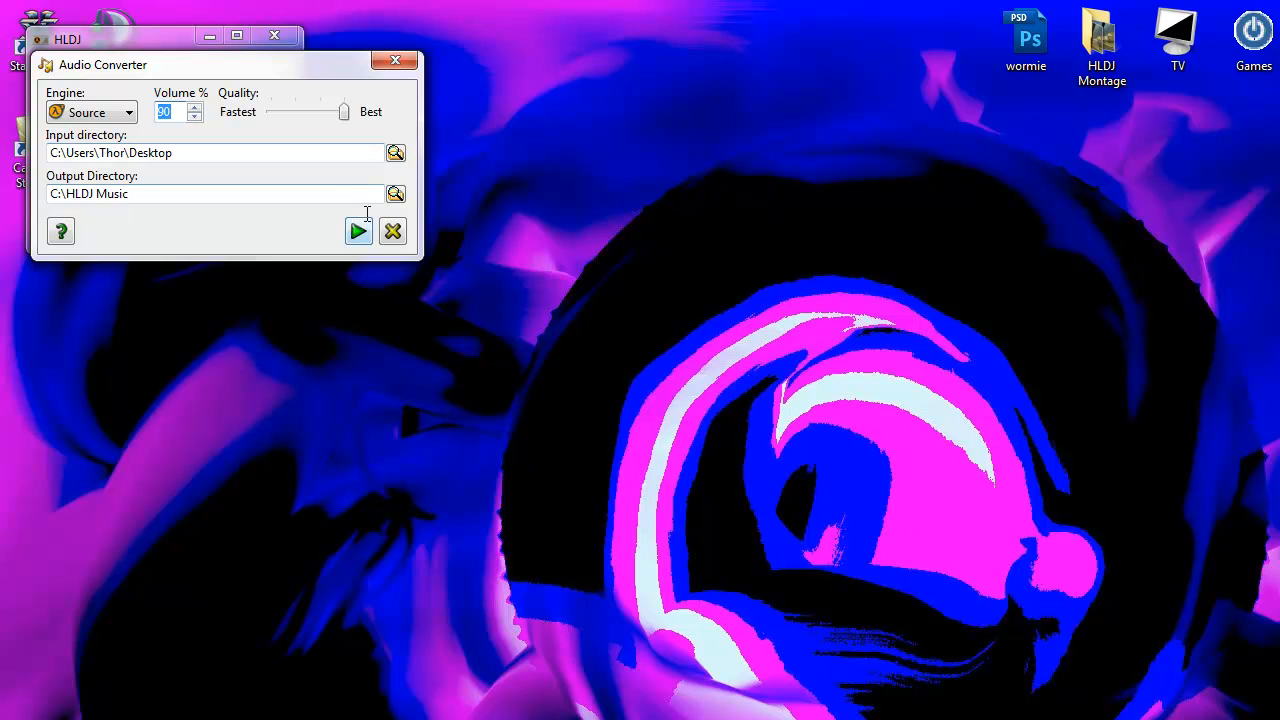
{"action": "mouse_move", "coordinate": [358, 232]}
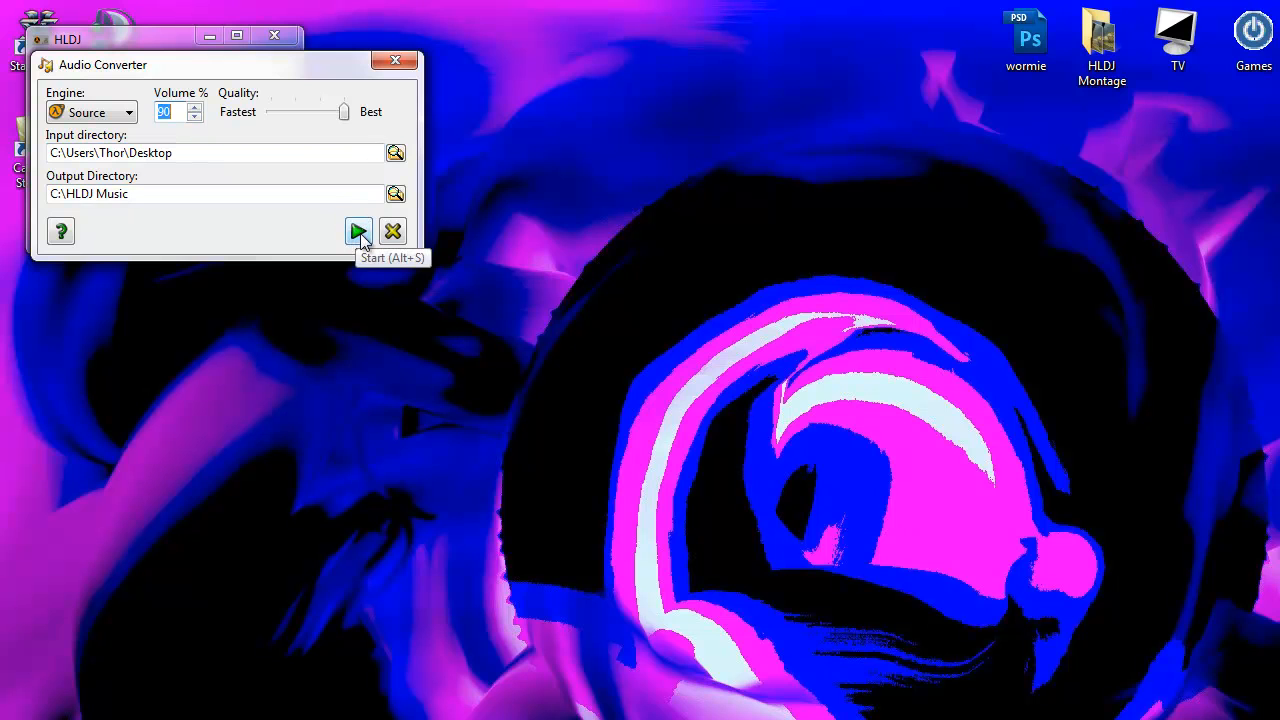
{"action": "left_click", "coordinate": [356, 232]}
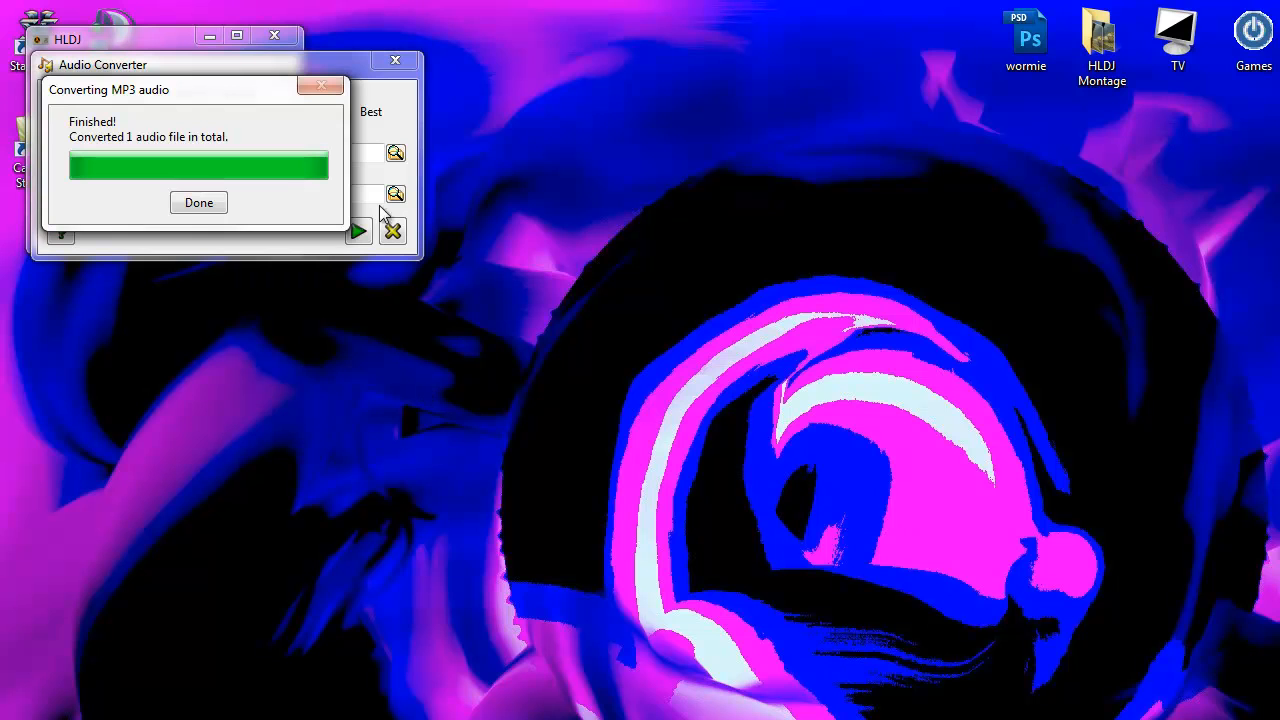
Dismiss the notice reporting 1 audio file converted
{"action": "left_click", "coordinate": [198, 202]}
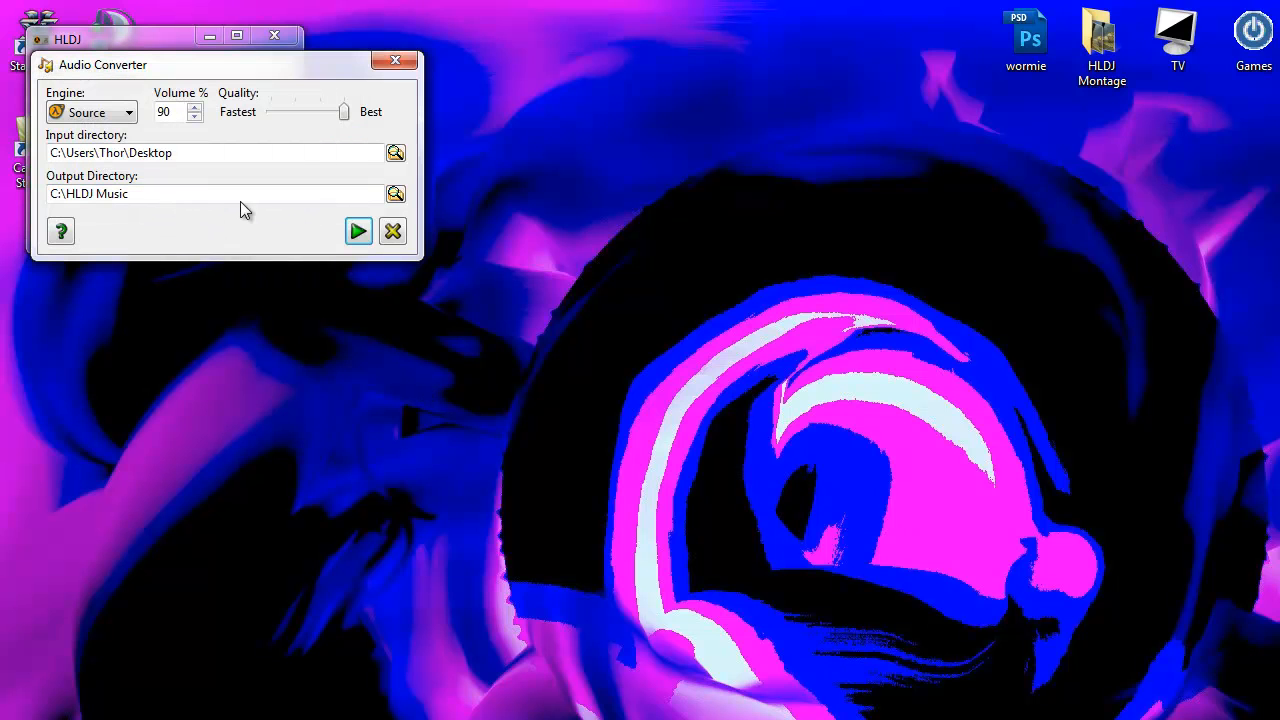
{"action": "mouse_move", "coordinate": [392, 232]}
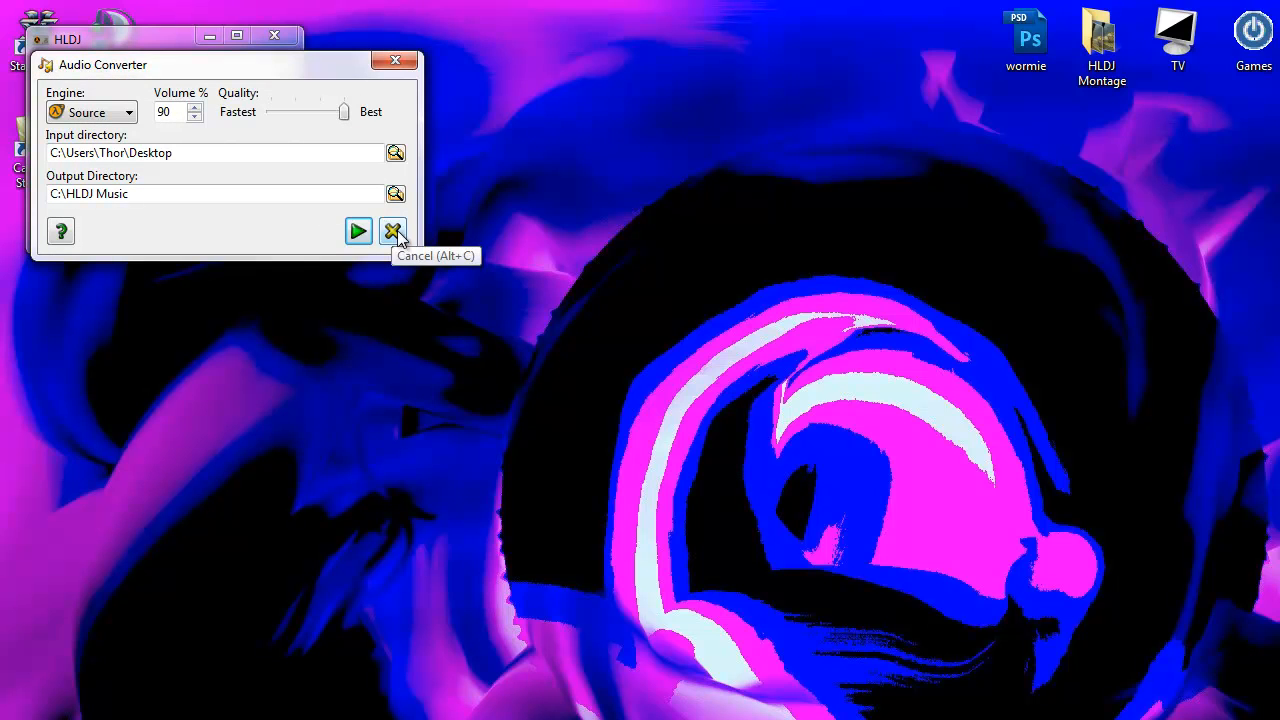
Close the Audio Converter, back to the garrysmod profile with PGDN play key
{"action": "left_click", "coordinate": [394, 232]}
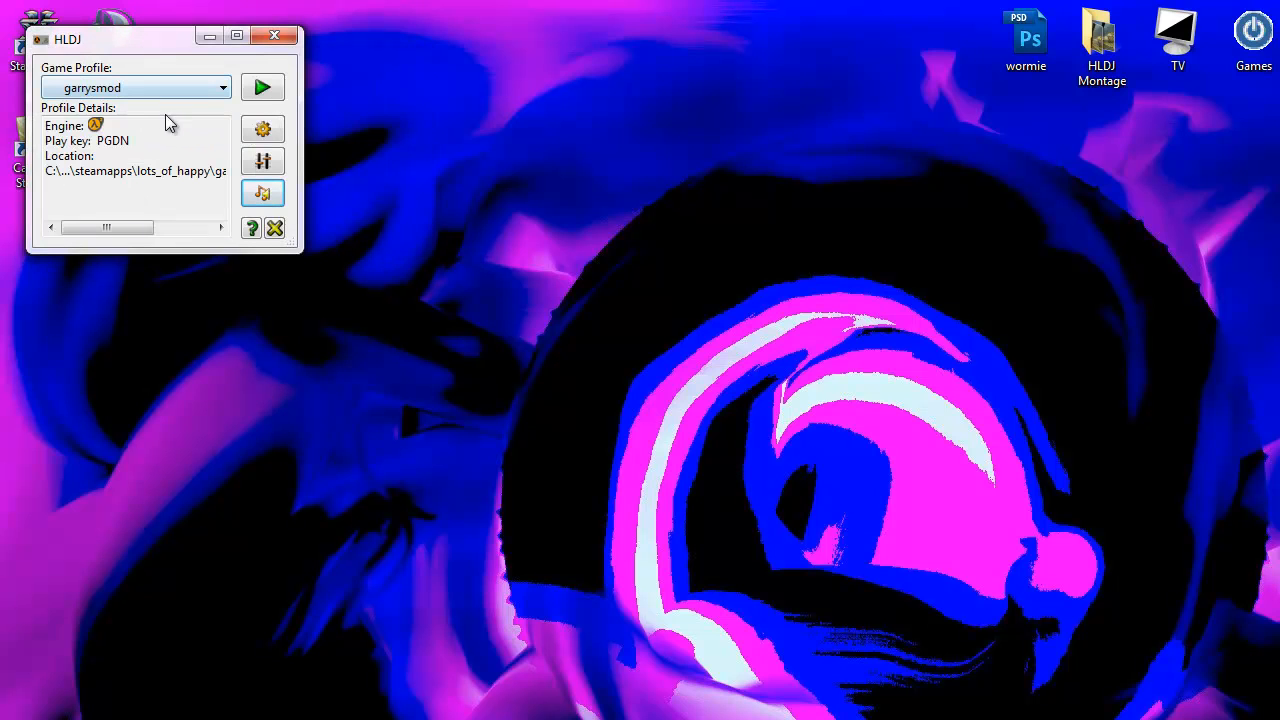
{"action": "left_click_drag", "start_coordinate": [104, 228], "coordinate": [136, 228]}
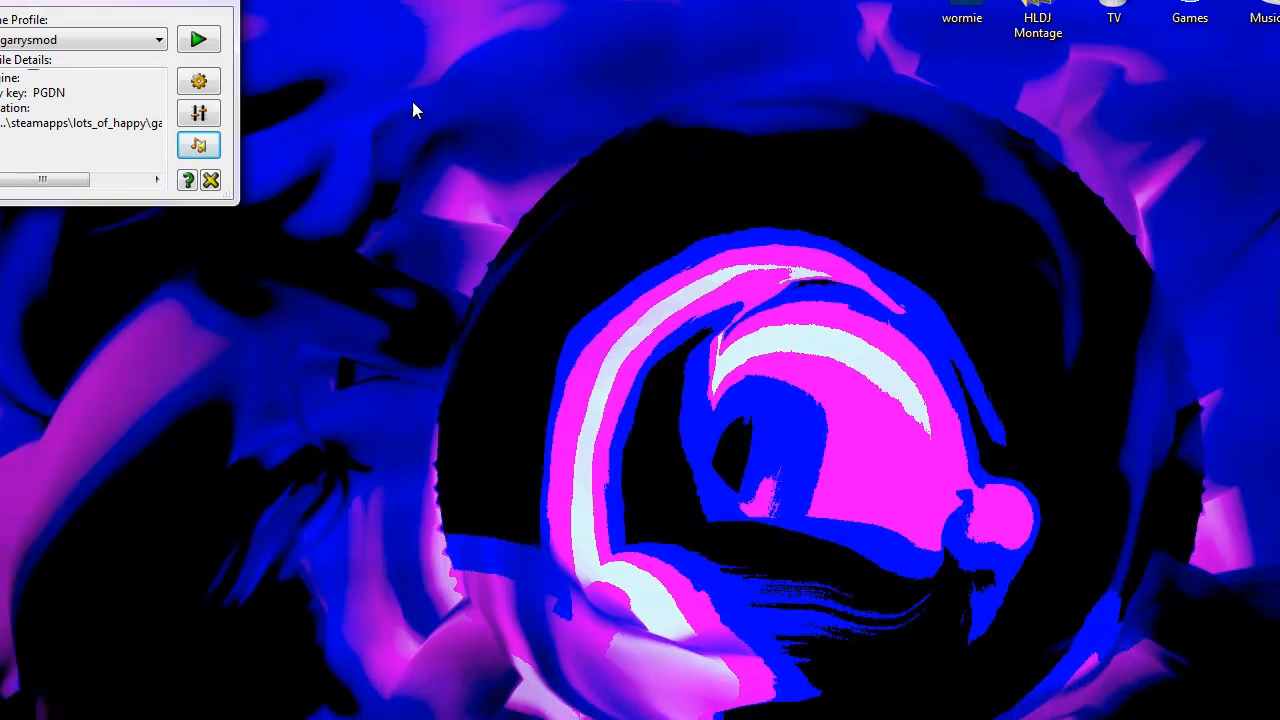
Launch Garry's Mod through HLDJ's green Play button so Steam starts the game
{"action": "left_click", "coordinate": [198, 40]}
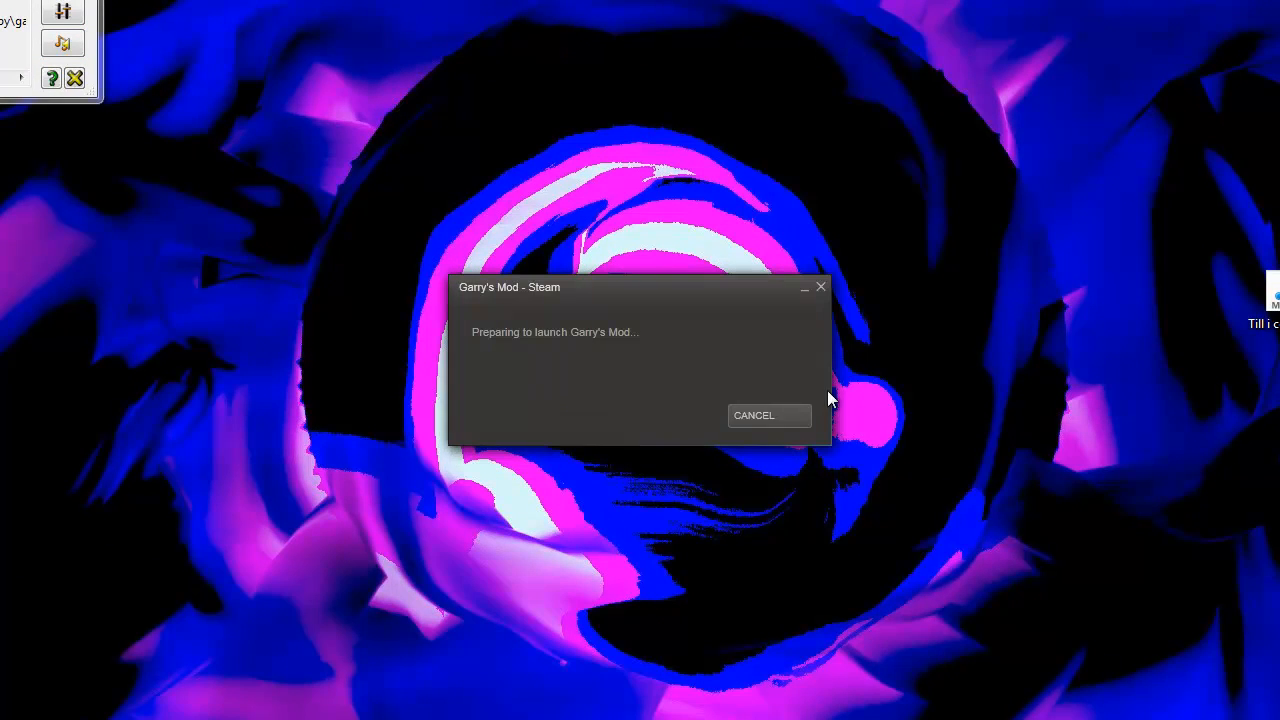
{"action": "mouse_move", "coordinate": [778, 504]}
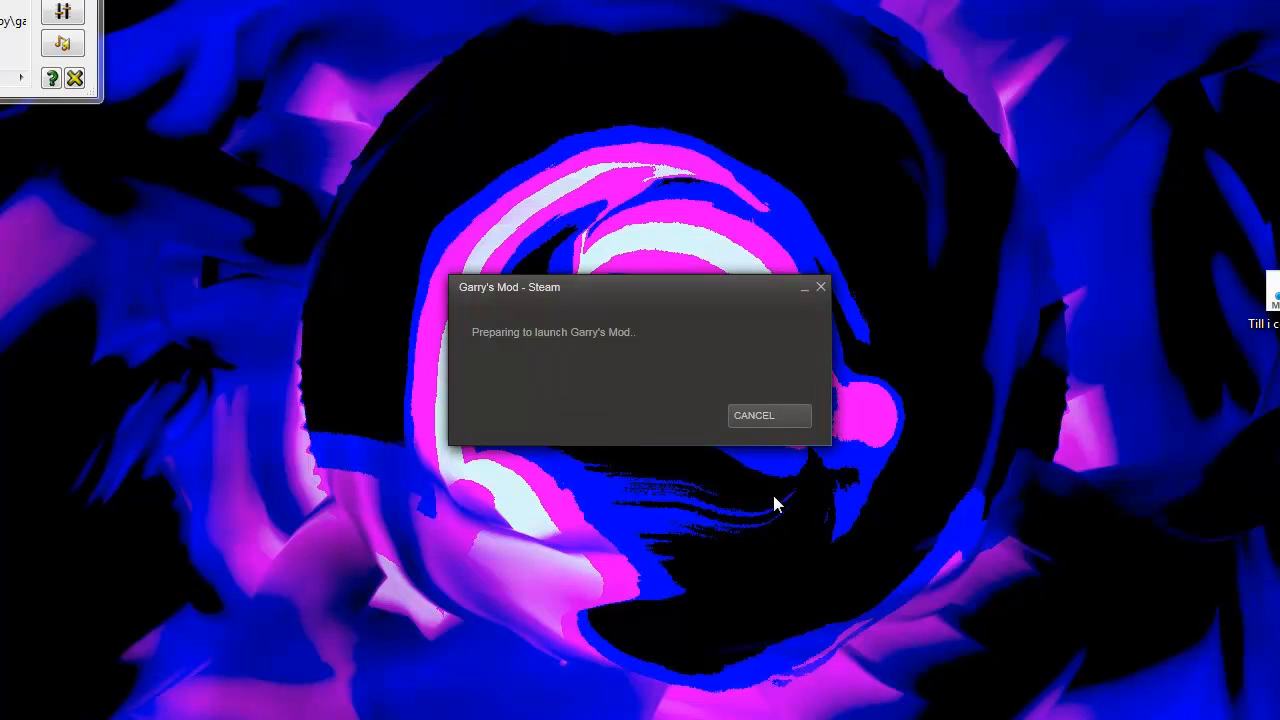
{"action": "mouse_move", "coordinate": [592, 168]}
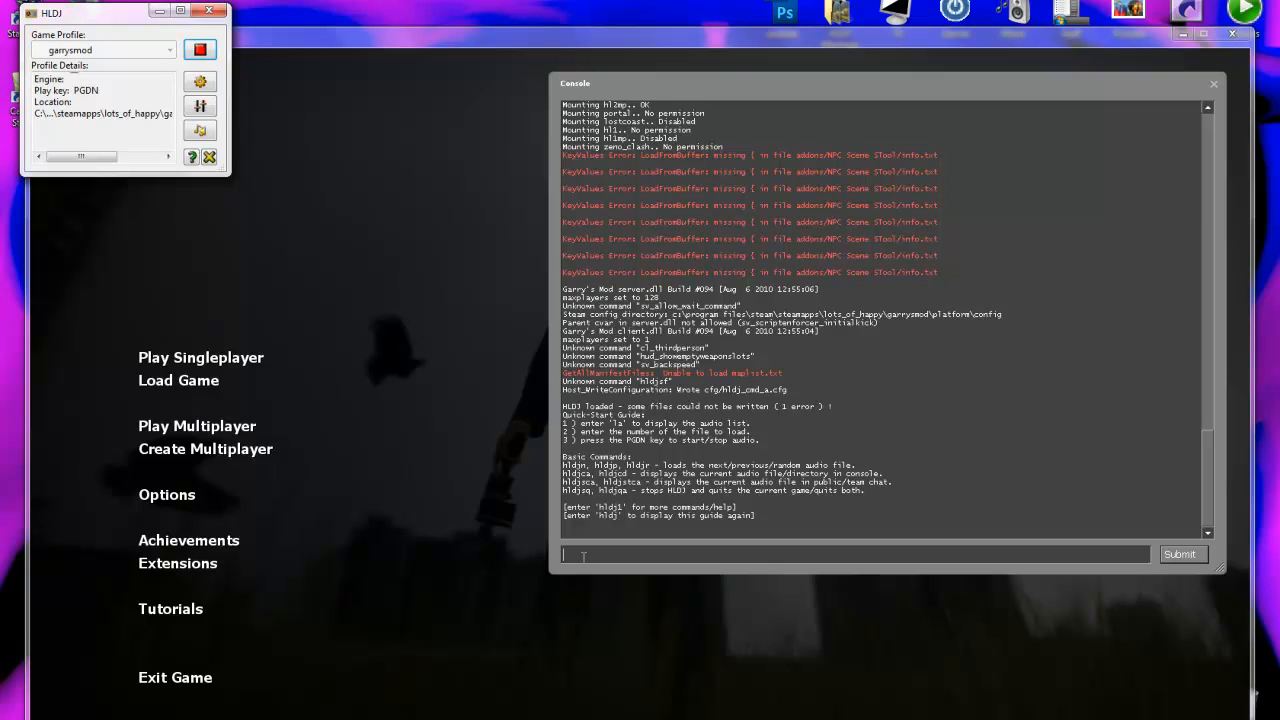
Run exec hldj_init in the console, then enter la to list the HLDJ songs
{"action": "type", "text": "exi"}
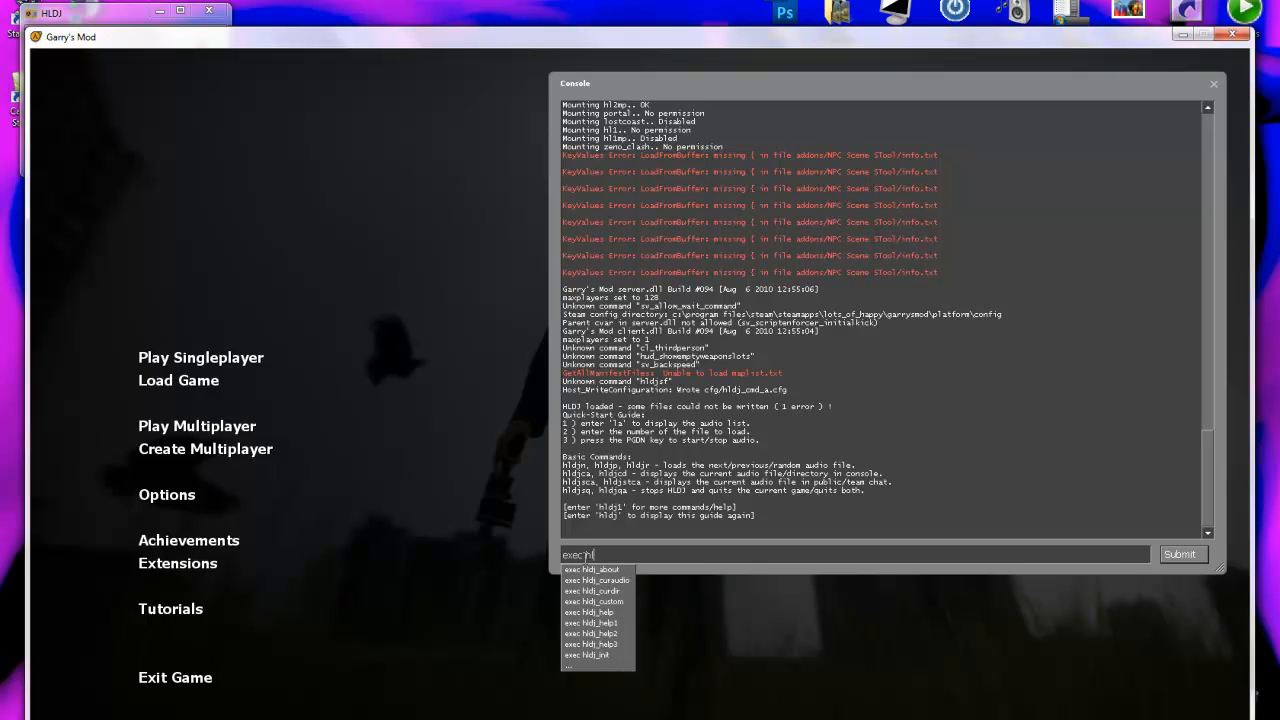
{"action": "type", "text": "ldj"}
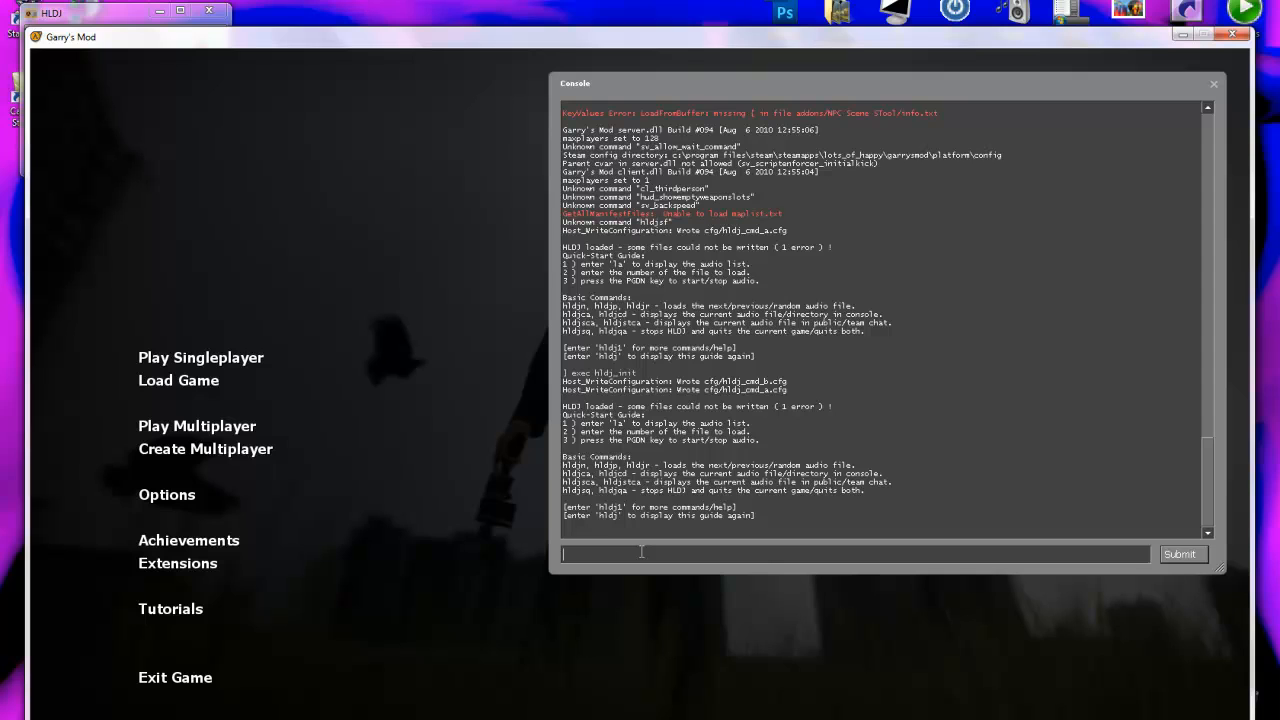
{"action": "type", "text": "la"}
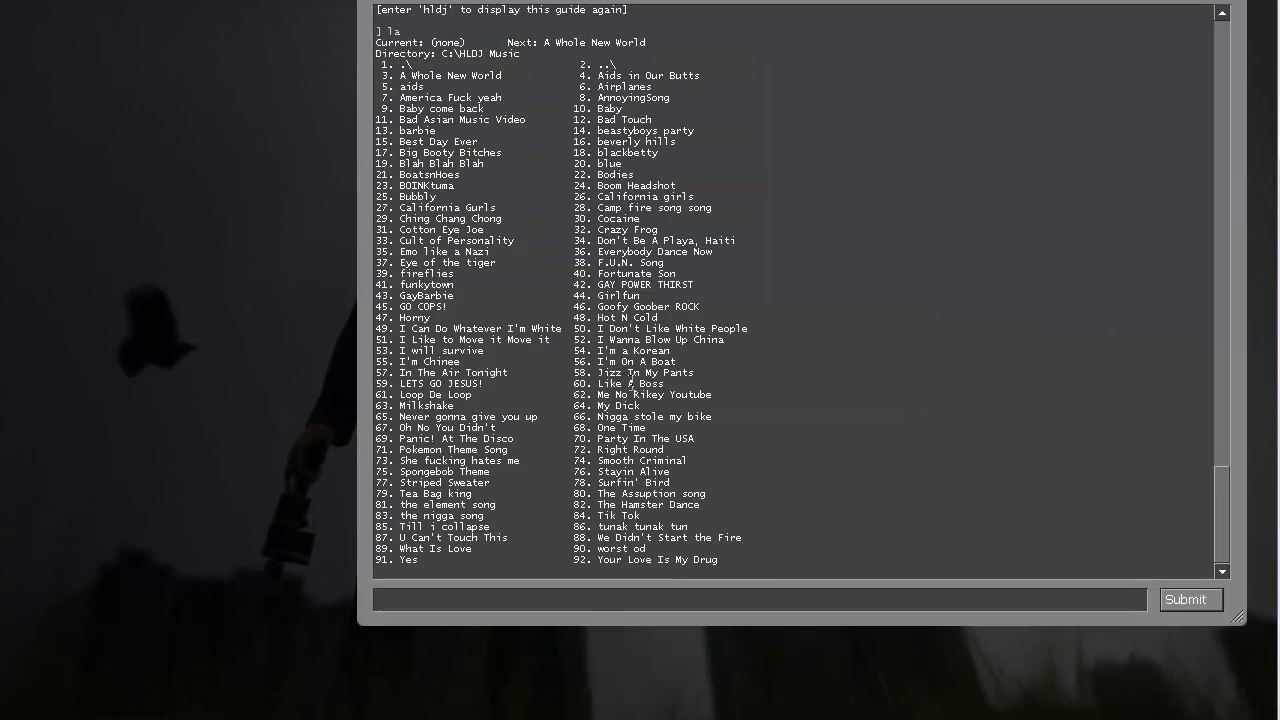
{"action": "mouse_move", "coordinate": [364, 556]}
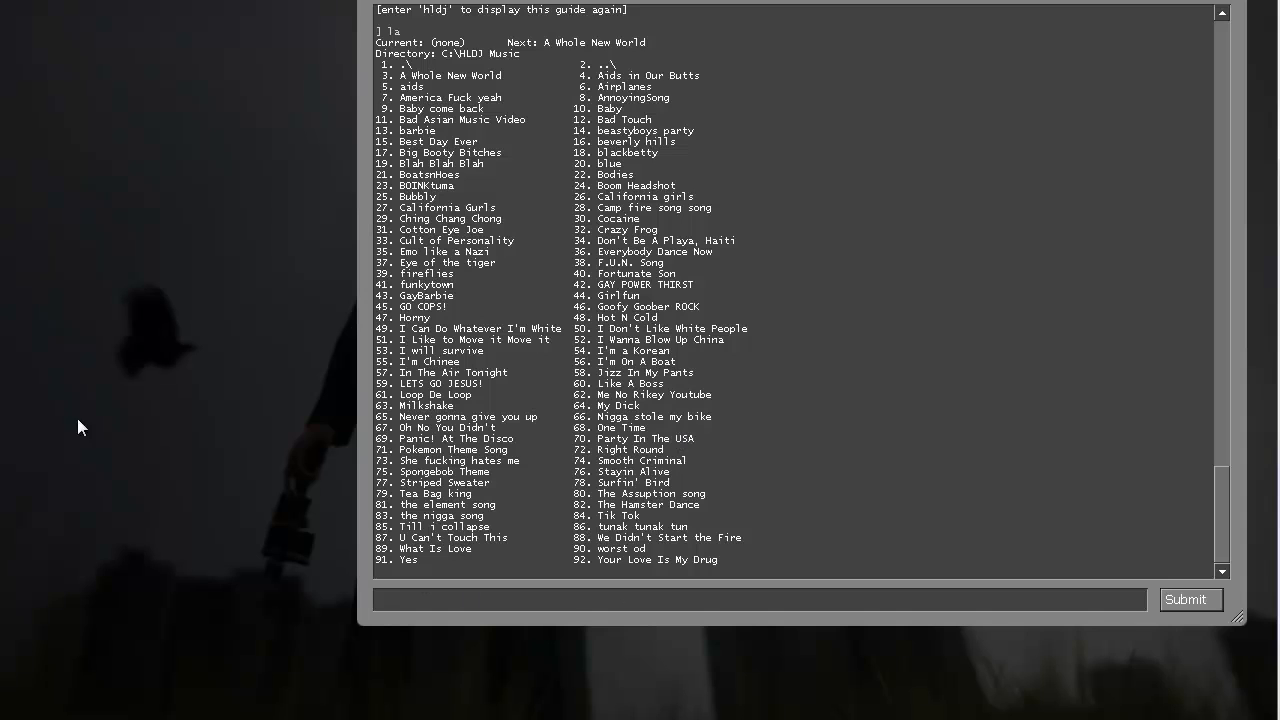
Focus the console input, leaving the full C:\HLDJ Music track listing displayed
{"action": "left_click", "coordinate": [458, 600]}
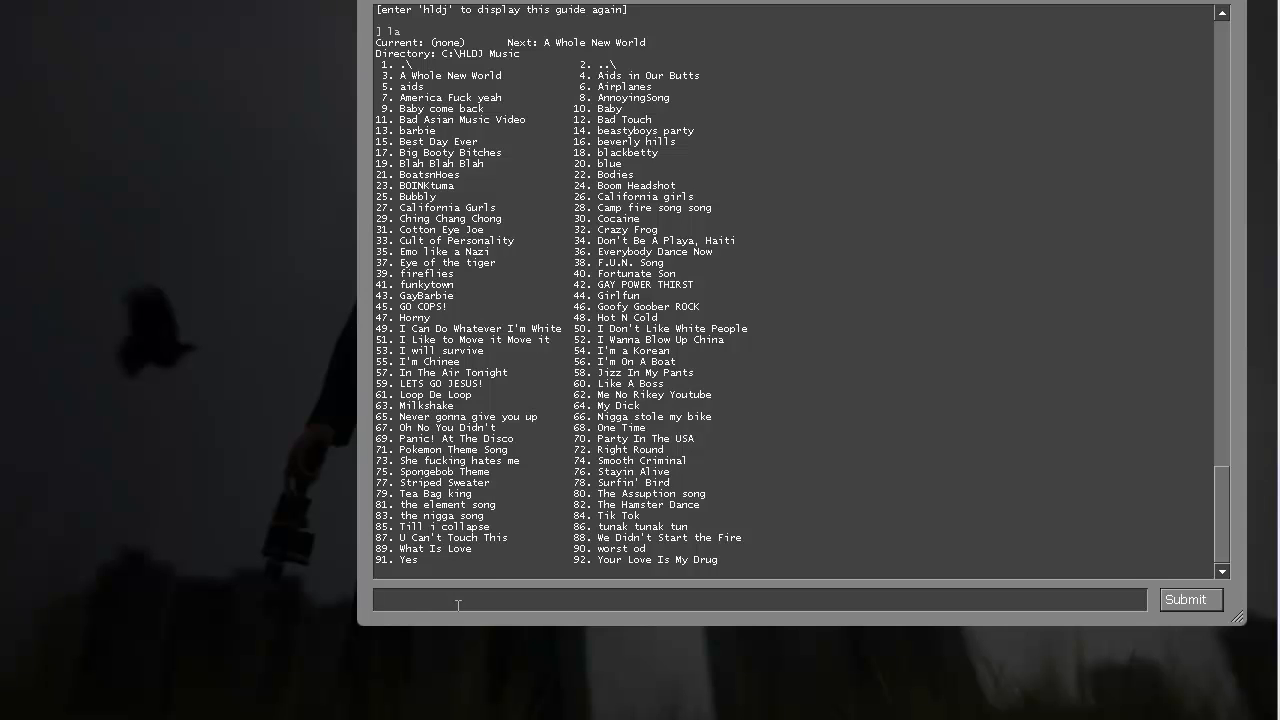